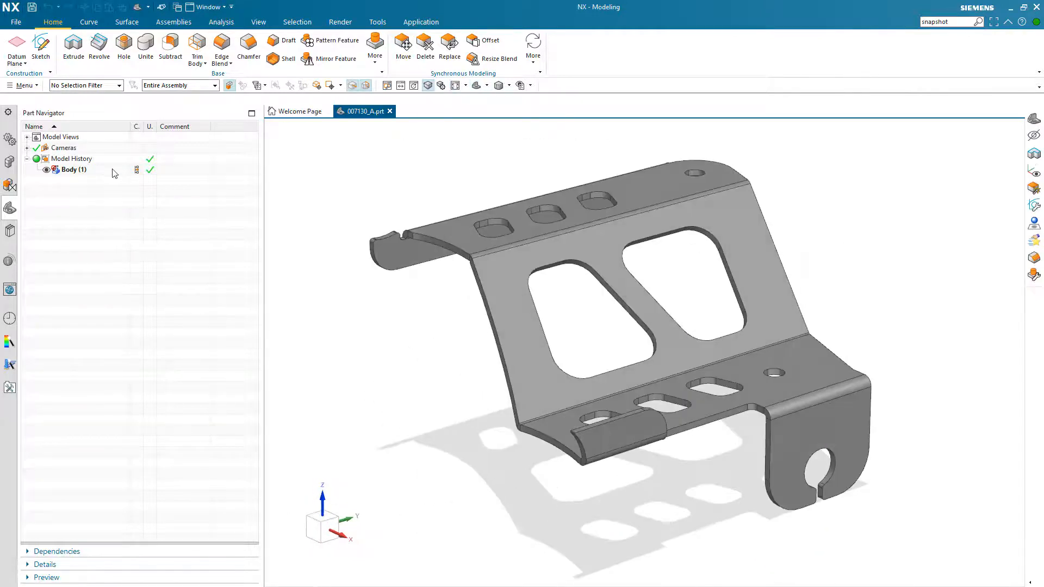
Step: Create a new Design Review DMU file referencing bracket part 007130_A
{"action": "left_click", "coordinate": [16, 22]}
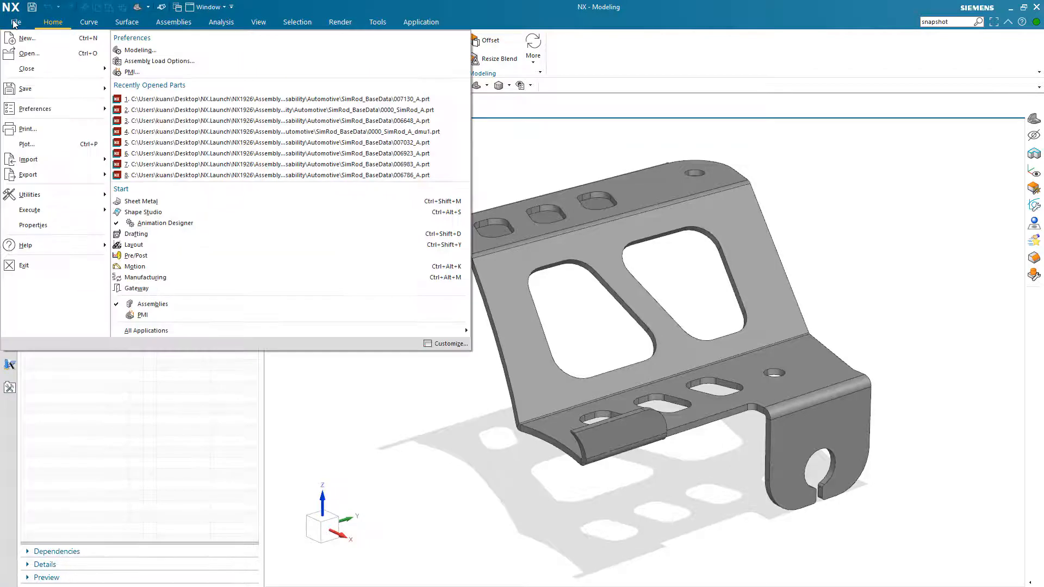
{"action": "left_click", "coordinate": [277, 99]}
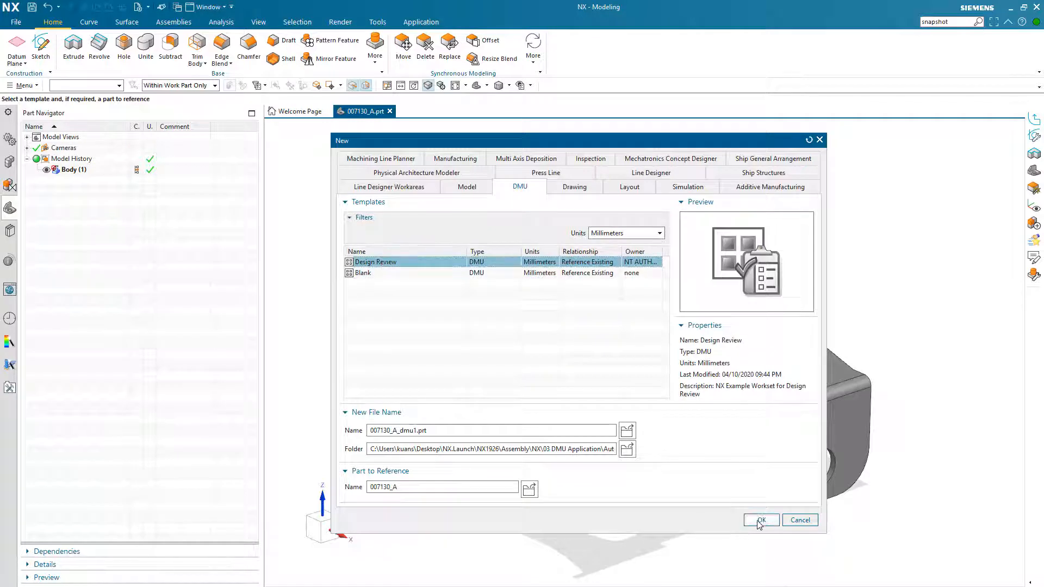
{"action": "left_click", "coordinate": [760, 519]}
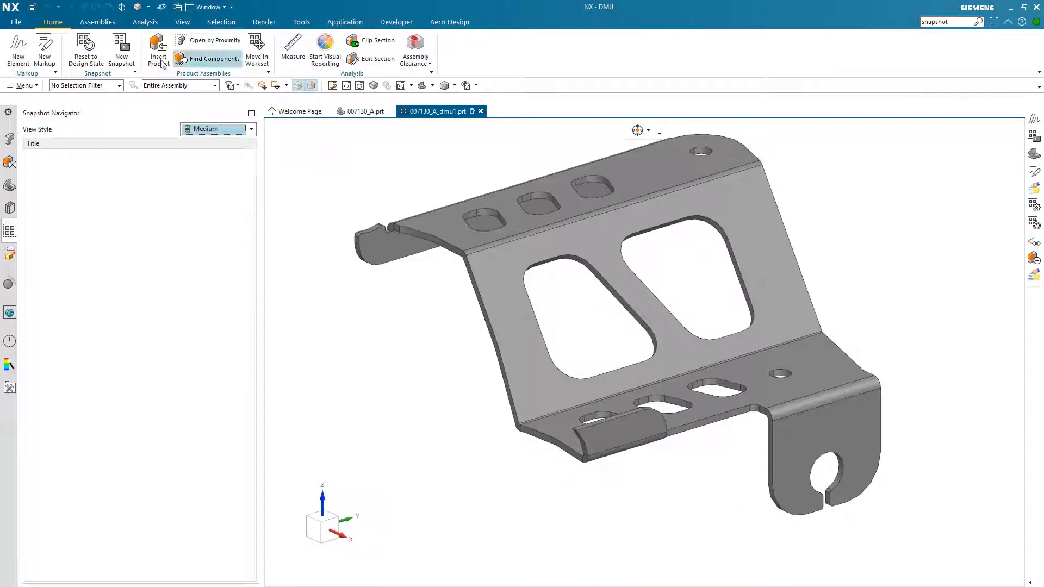
Step: Capture a snapshot of the bracket and create a markup named Mounting
{"action": "left_click", "coordinate": [121, 50]}
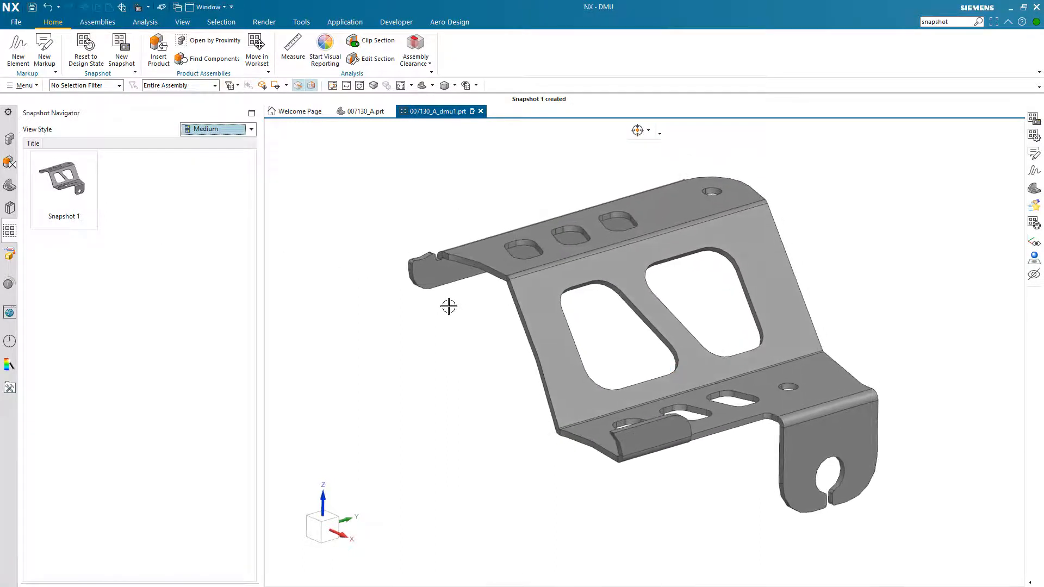
{"action": "mouse_move", "coordinate": [43, 50]}
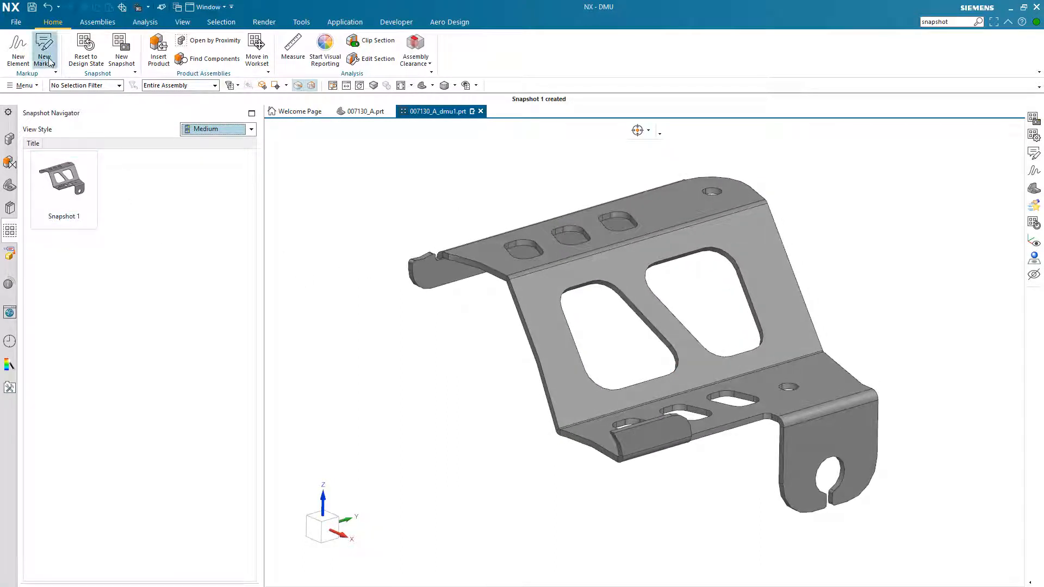
{"action": "left_click", "coordinate": [43, 50]}
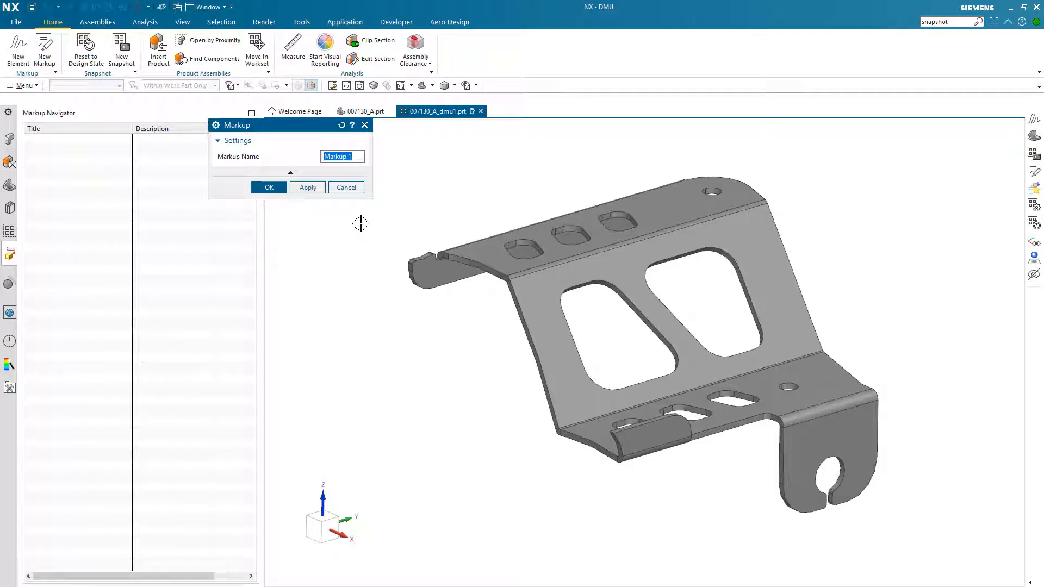
{"action": "type", "text": "Mounting"}
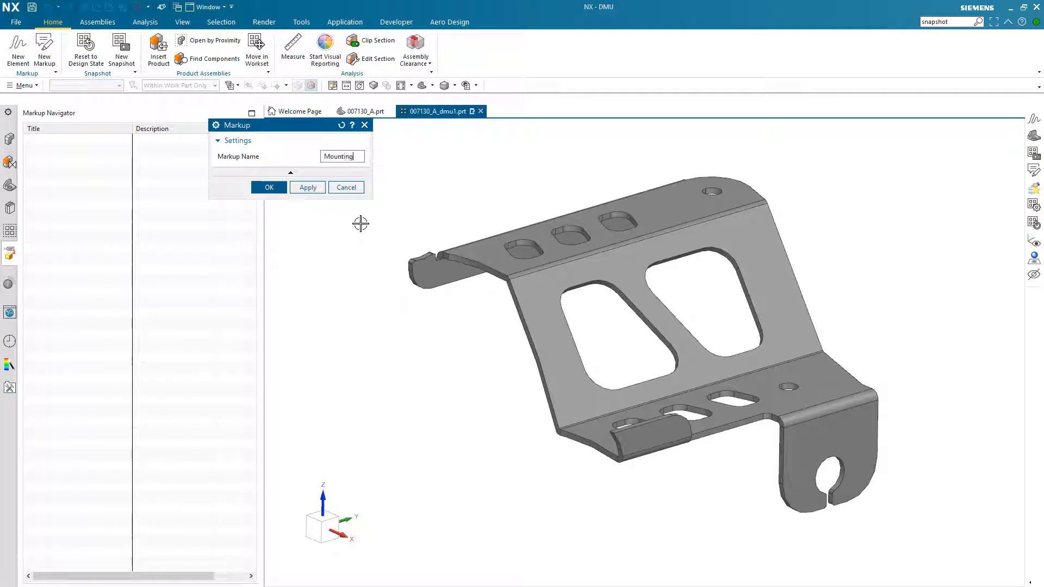
{"action": "left_click", "coordinate": [268, 186]}
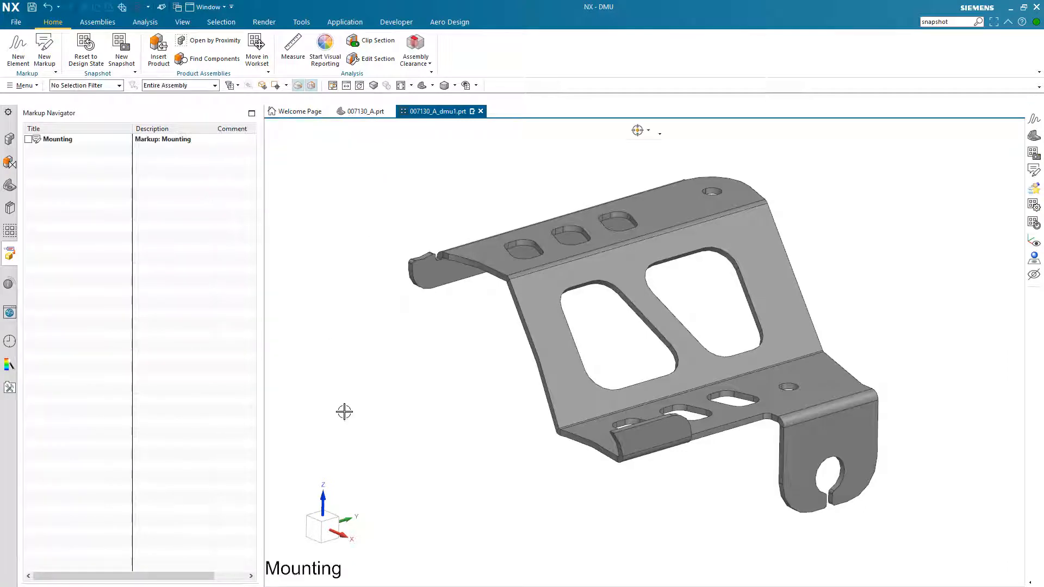
{"action": "mouse_move", "coordinate": [43, 50]}
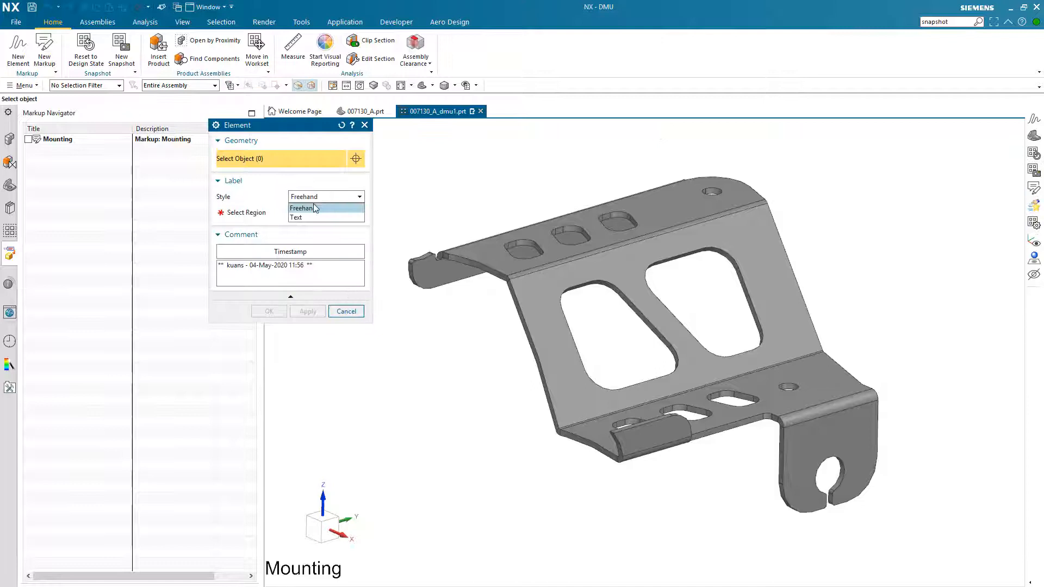
Step: Start a text label 'Mounting Surfaces - weldment' tied to the bracket's bend edges
{"action": "left_click", "coordinate": [296, 218]}
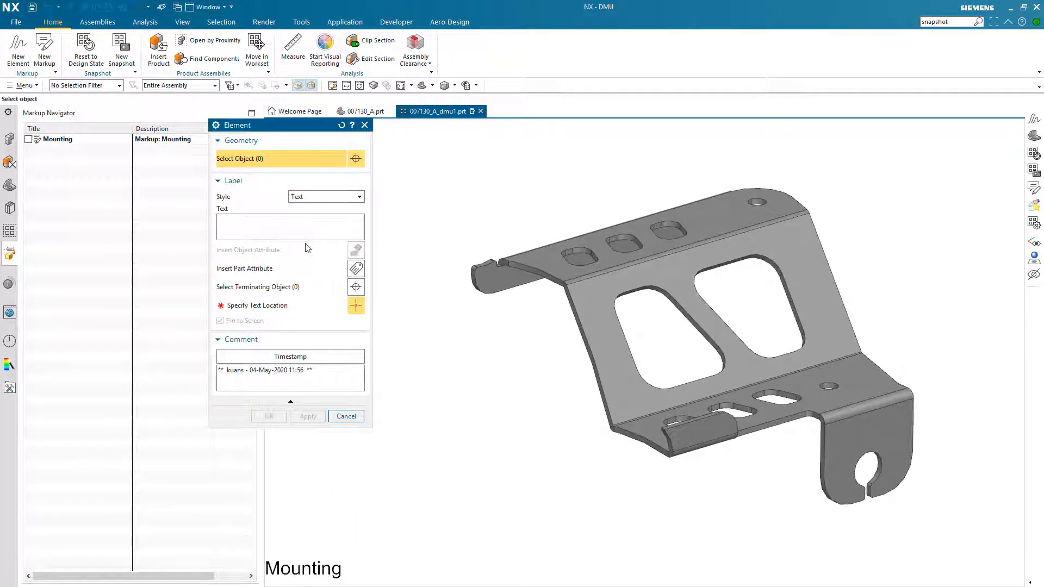
{"action": "type", "text": "Mounting Surfa"}
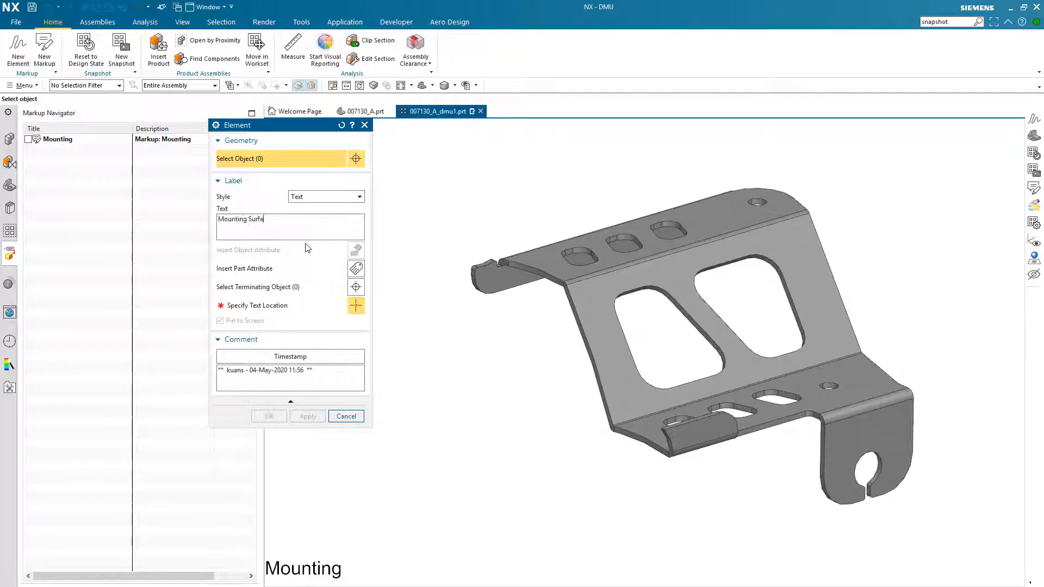
{"action": "type", "text": "ces - w"}
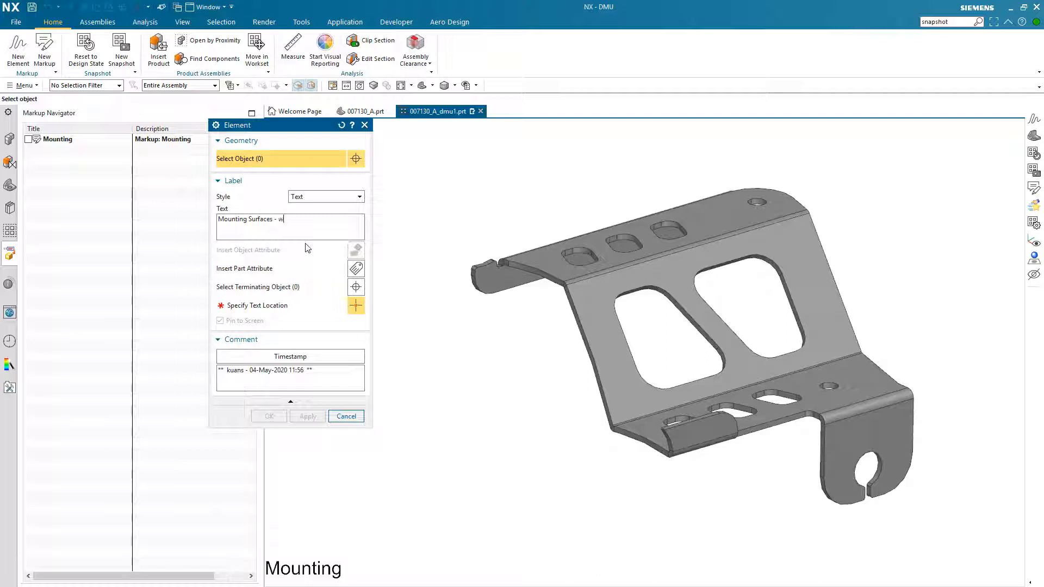
{"action": "type", "text": "eldment"}
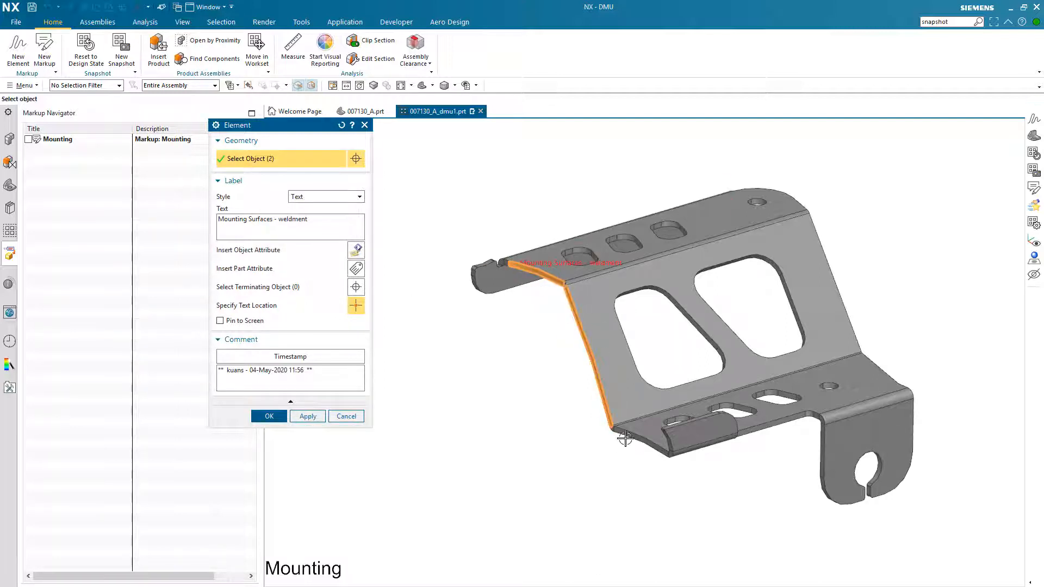
{"action": "left_click", "coordinate": [669, 452]}
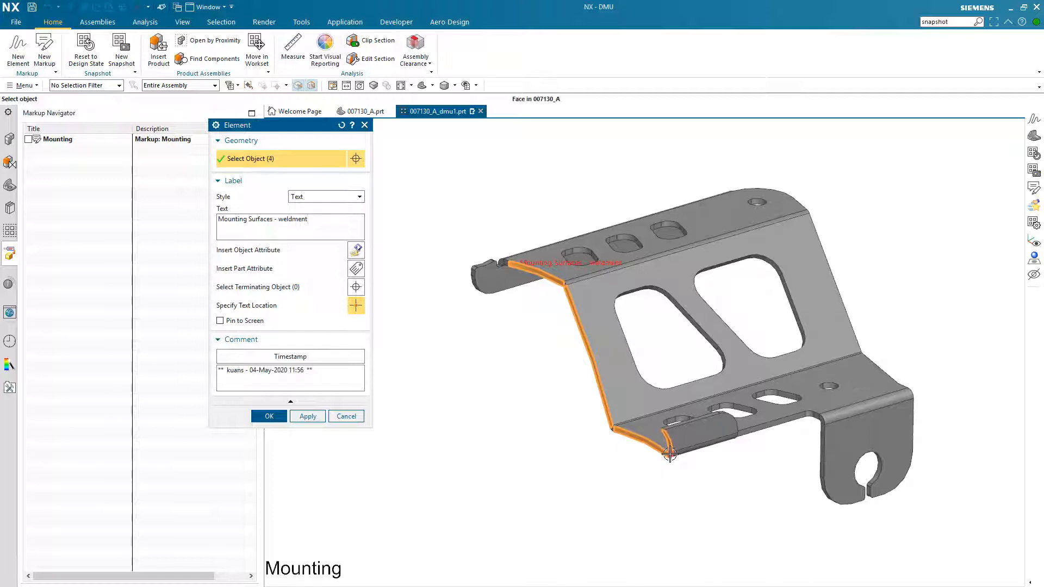
{"action": "left_click", "coordinate": [667, 454]}
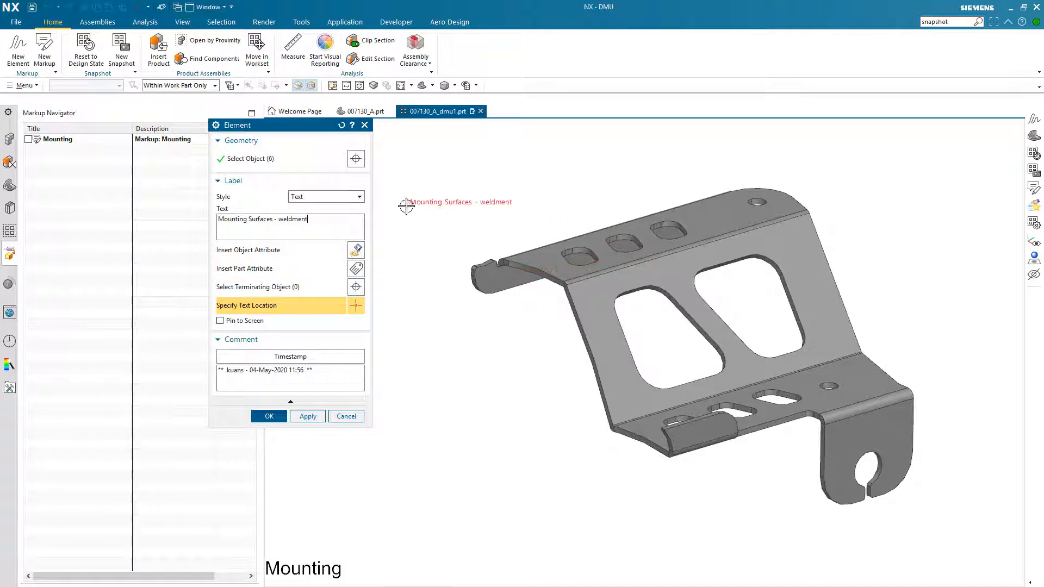
Step: Place the weldment label above the bracket with leaders to the bend edges and finish it
{"action": "left_click", "coordinate": [445, 207]}
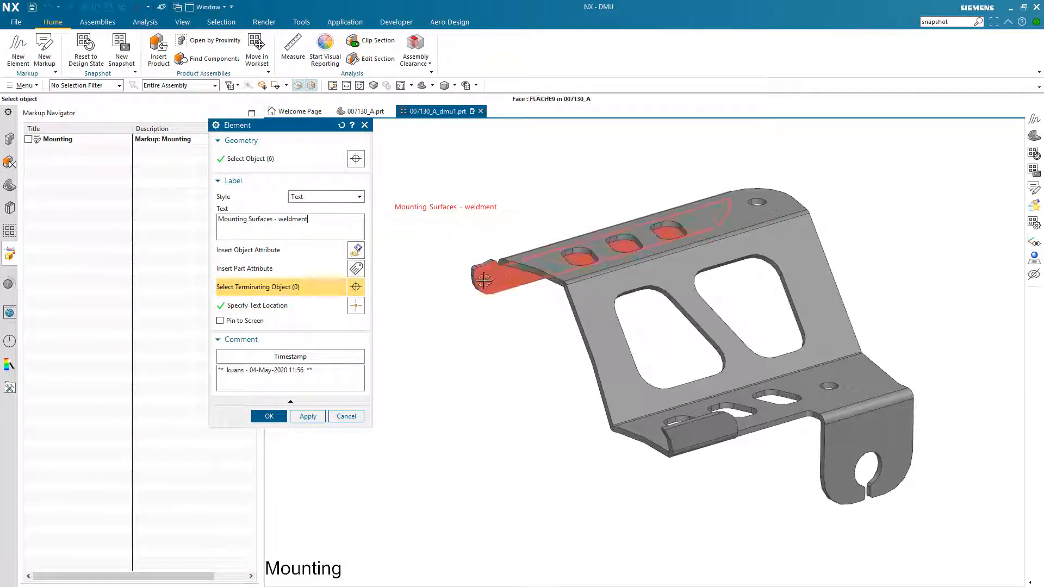
{"action": "left_click", "coordinate": [577, 324]}
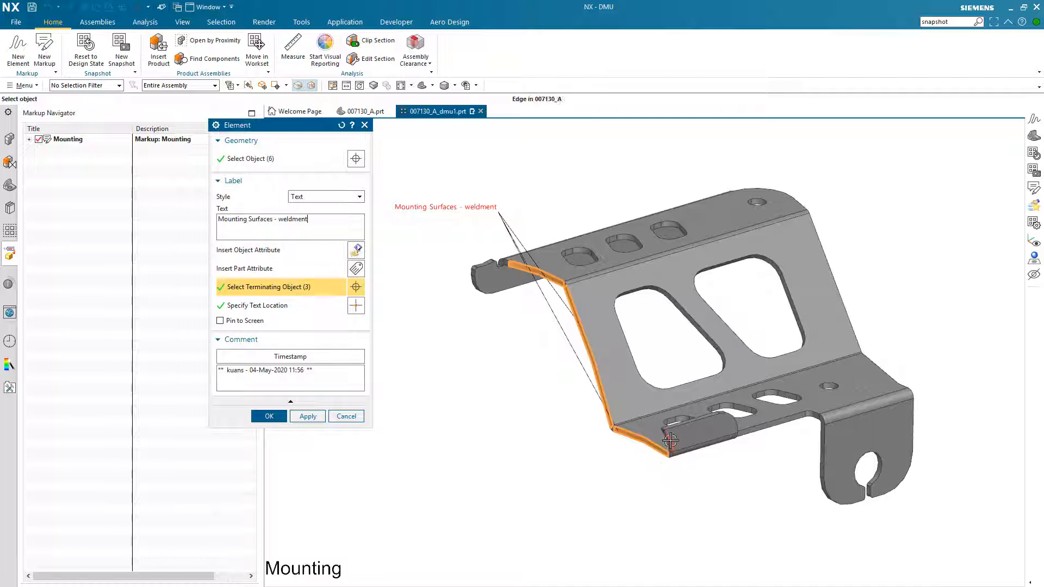
{"action": "left_click", "coordinate": [669, 443]}
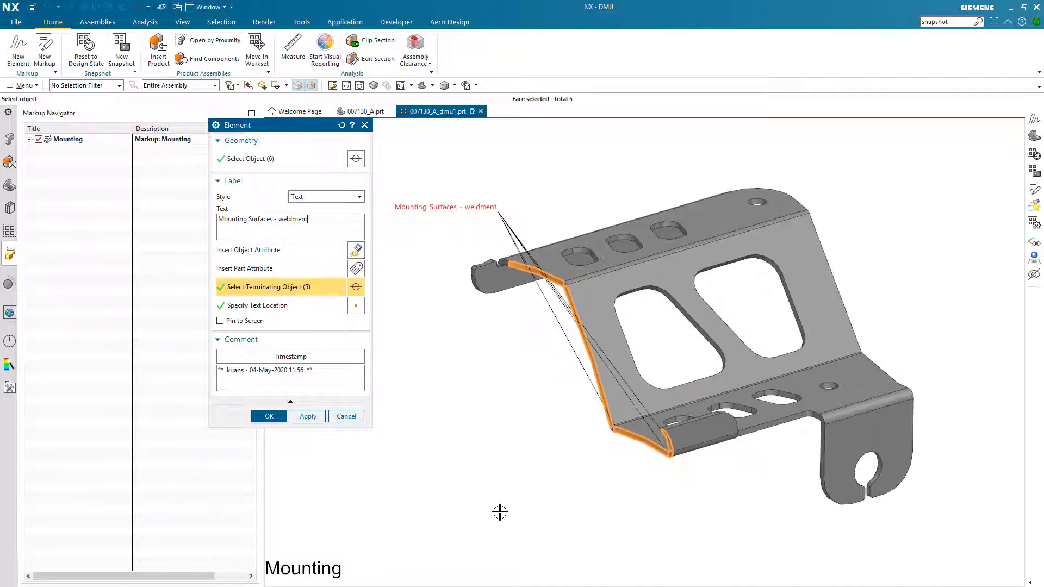
{"action": "left_click", "coordinate": [269, 417]}
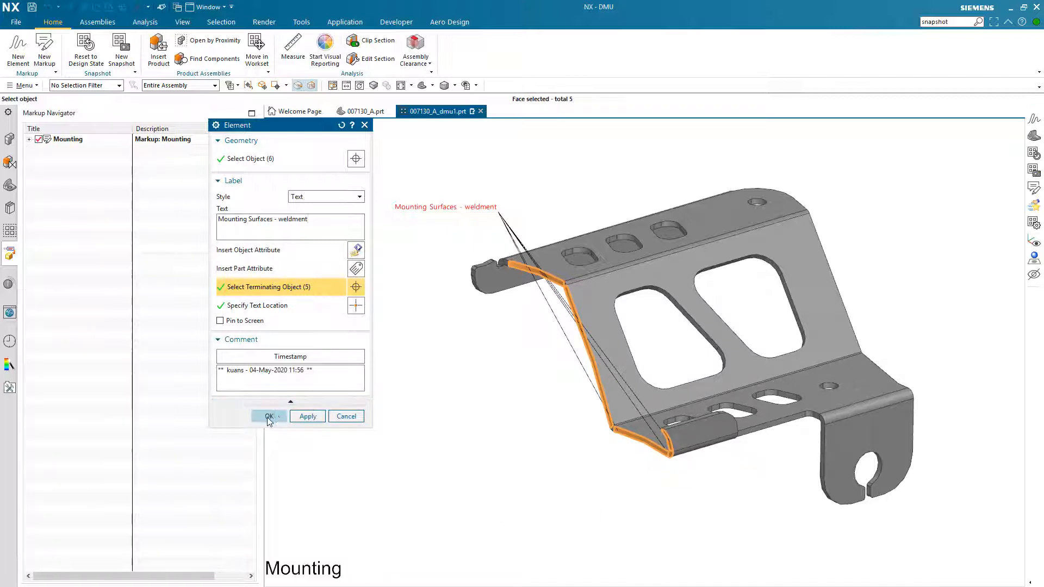
{"action": "left_click", "coordinate": [269, 416]}
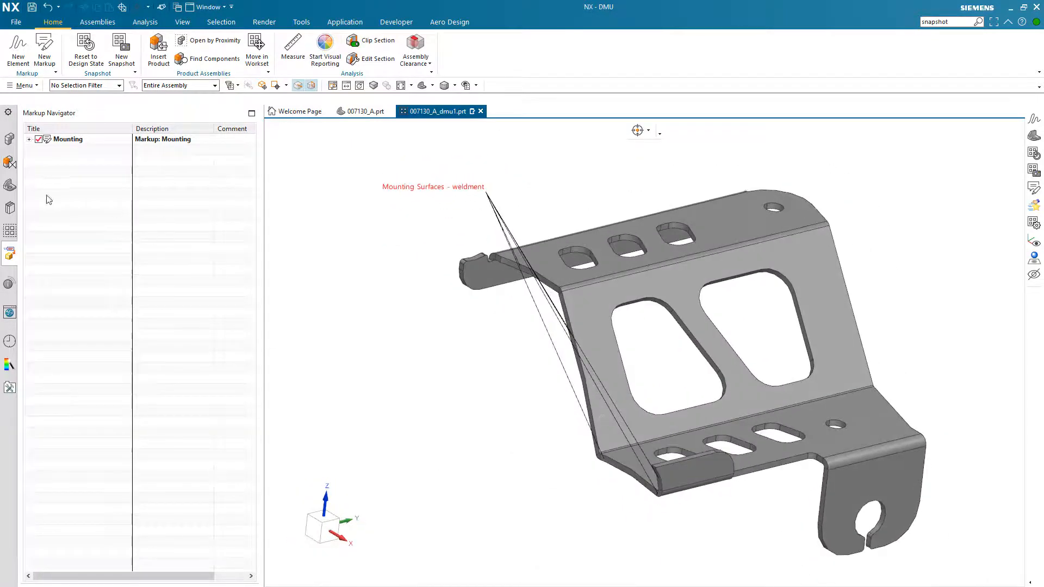
Step: Expand the Mounting markup to reveal its weldment Text element
{"action": "left_click", "coordinate": [30, 139]}
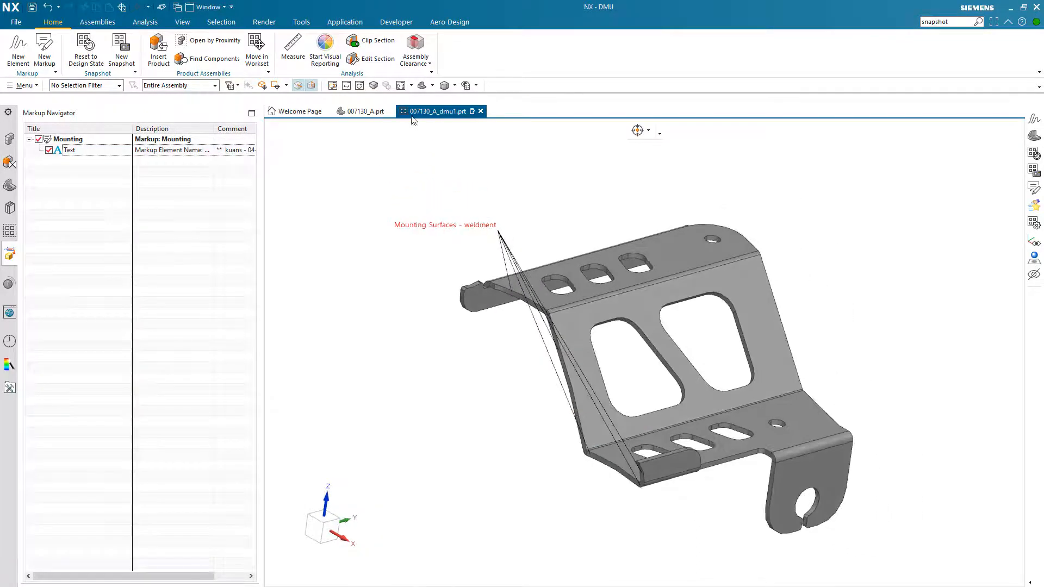
{"action": "right_click", "coordinate": [67, 138]}
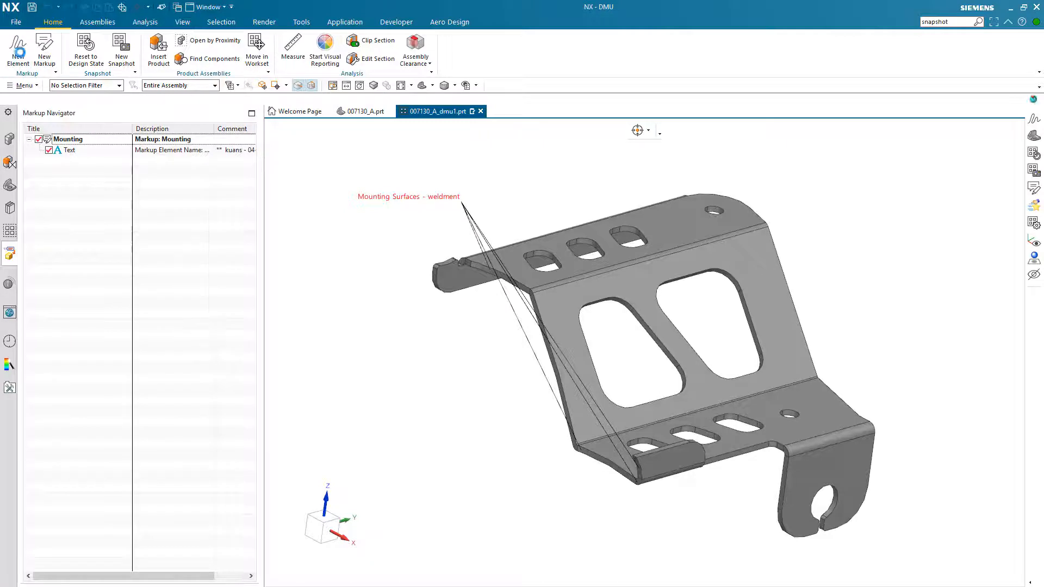
Step: Add a freehand region around the slotted-hole tab commented 'Protect this tab'
{"action": "double_click", "coordinate": [70, 150]}
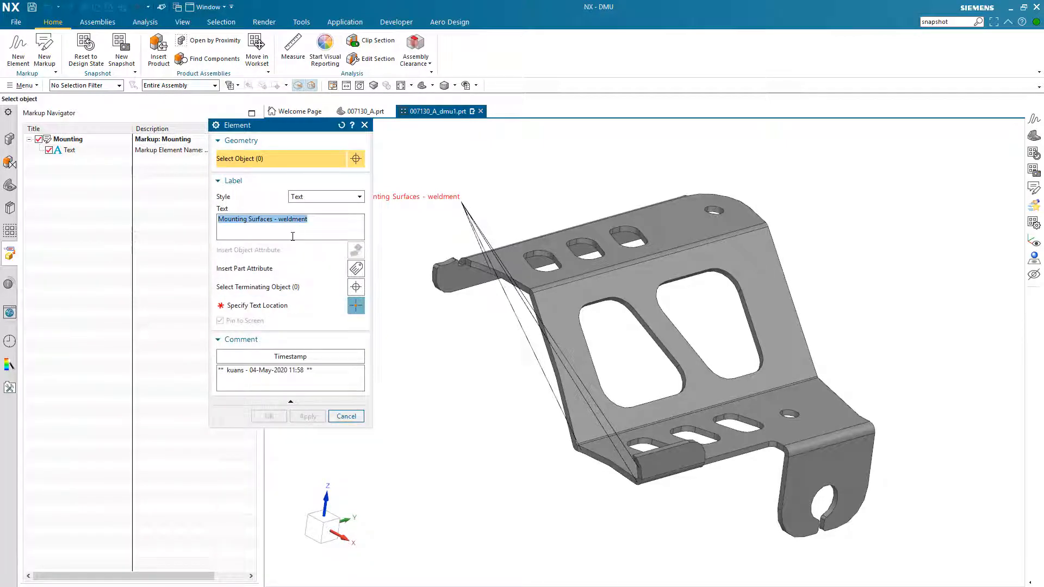
{"action": "type", "text": "Protect this"}
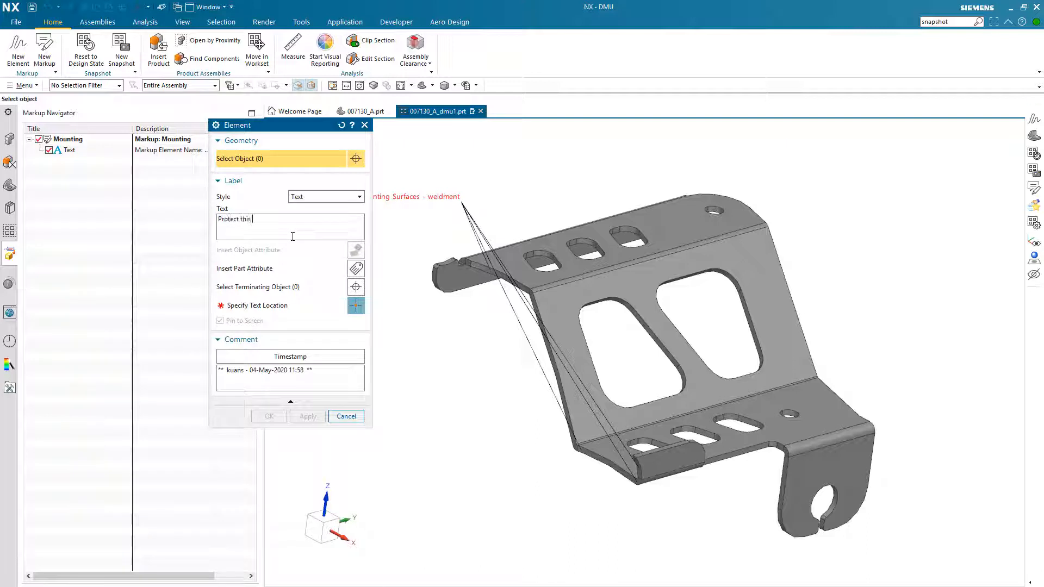
{"action": "type", "text": "tab"}
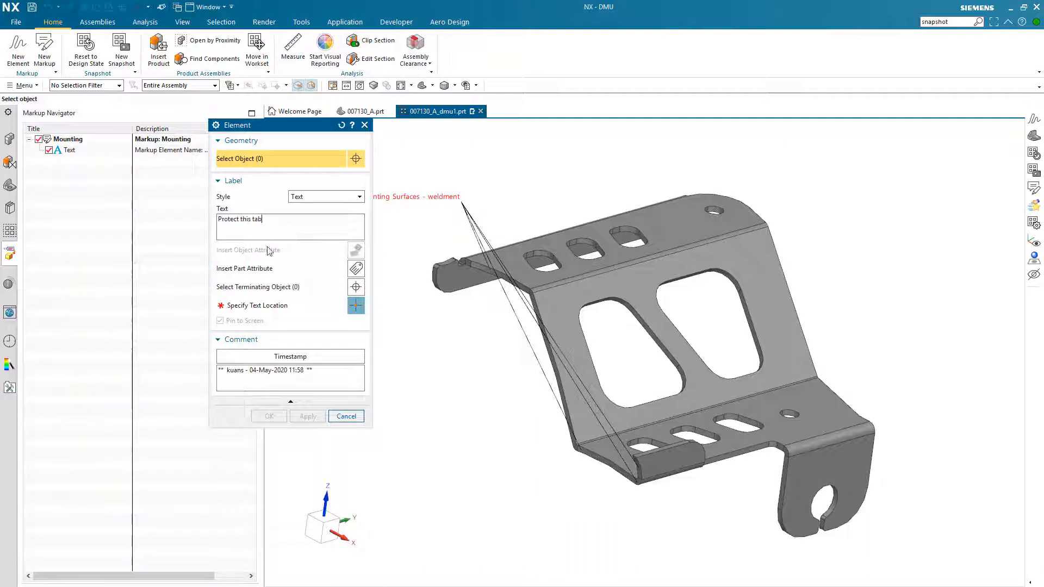
{"action": "left_click", "coordinate": [325, 196]}
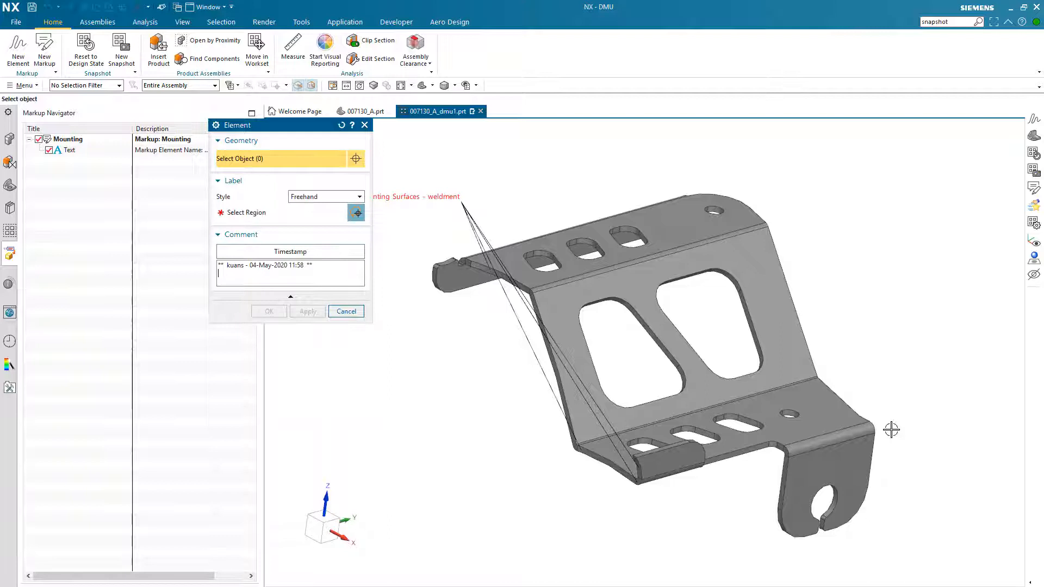
{"action": "left_click", "coordinate": [356, 212]}
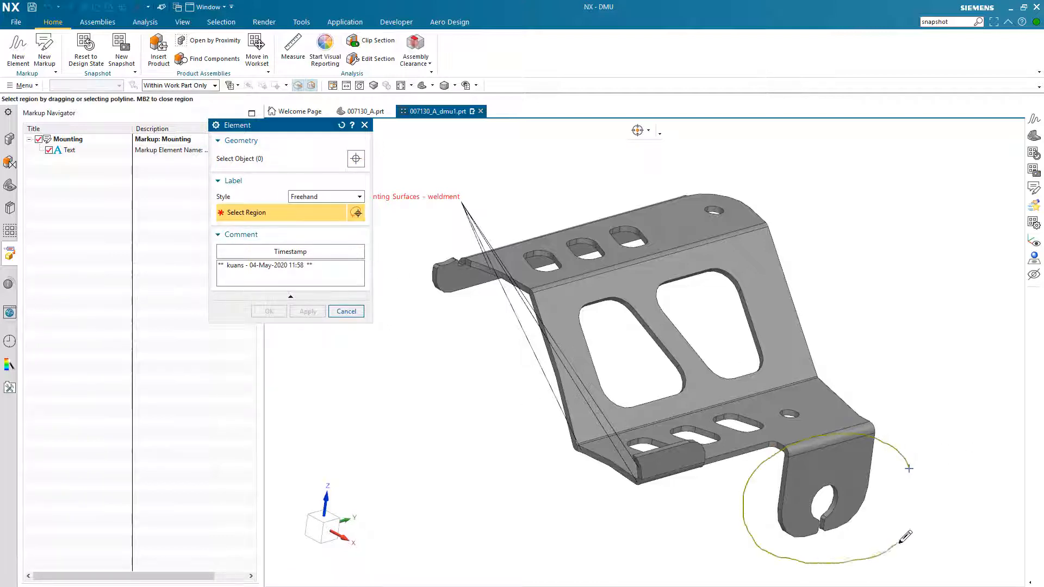
{"action": "left_click", "coordinate": [268, 311]}
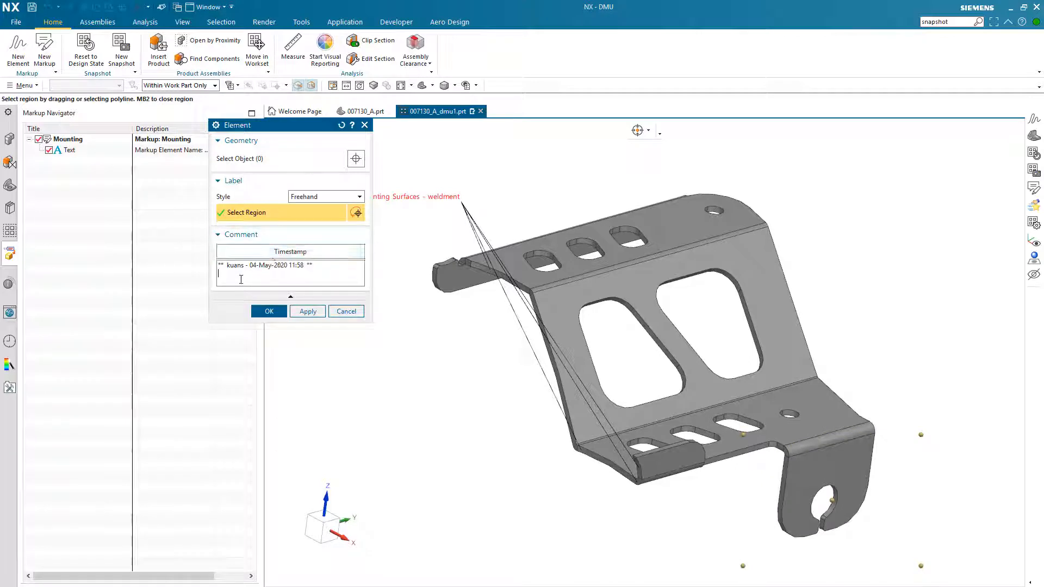
{"action": "type", "text": "pr"}
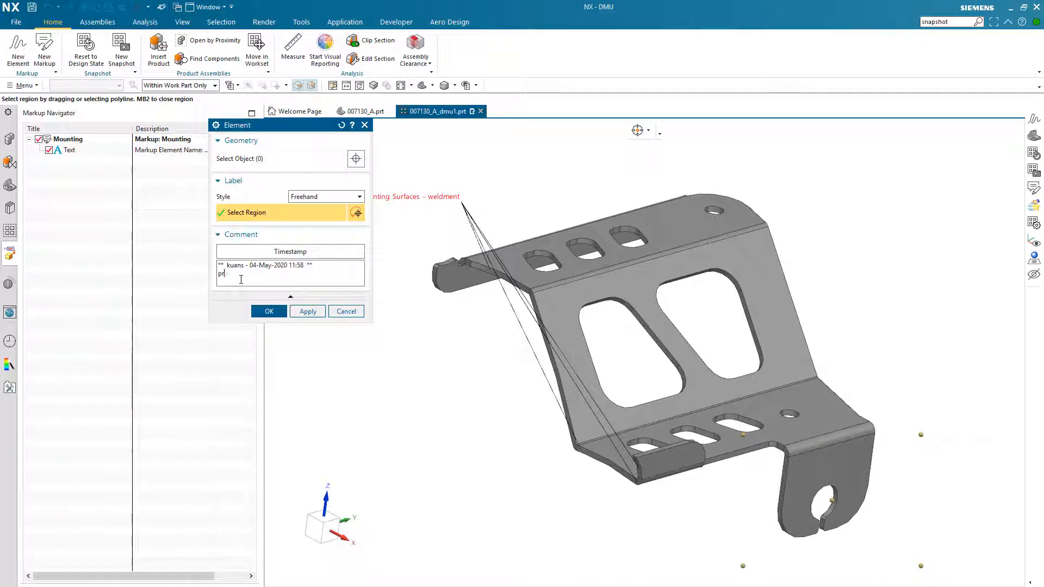
{"action": "key", "text": "BackSpace"}
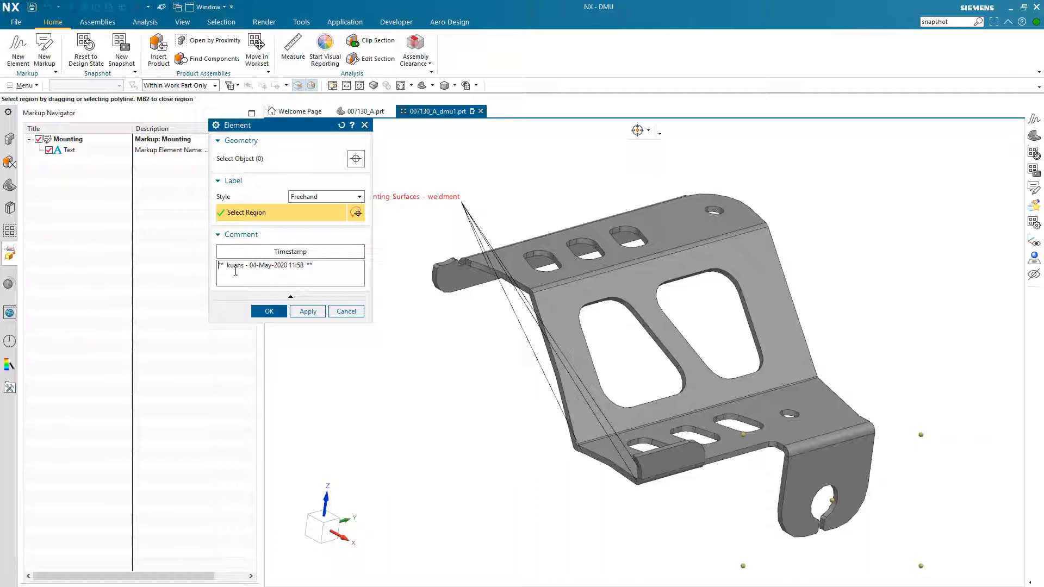
{"action": "type", "text": "Protect this tab"}
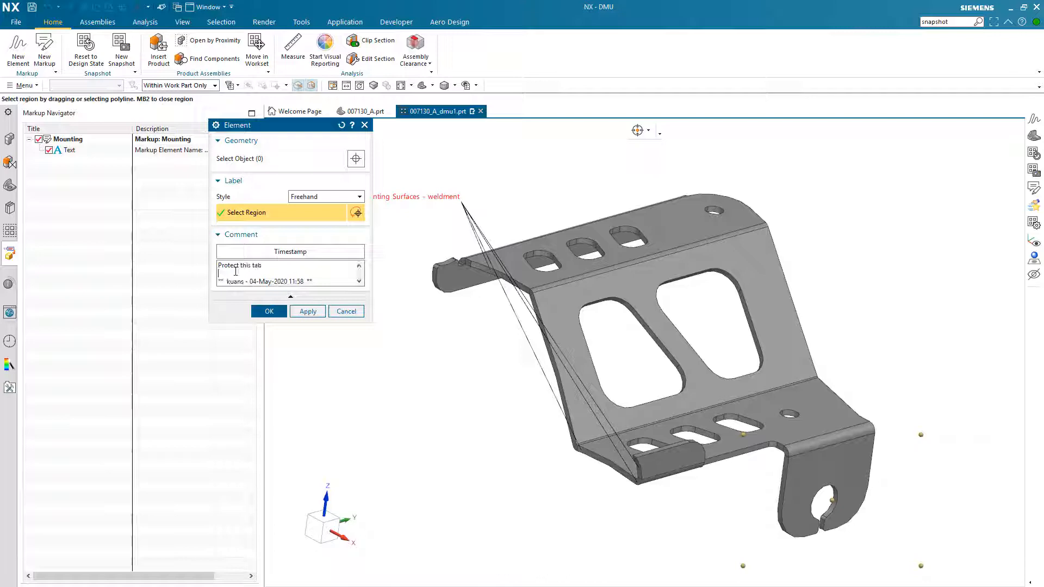
{"action": "left_click", "coordinate": [269, 311]}
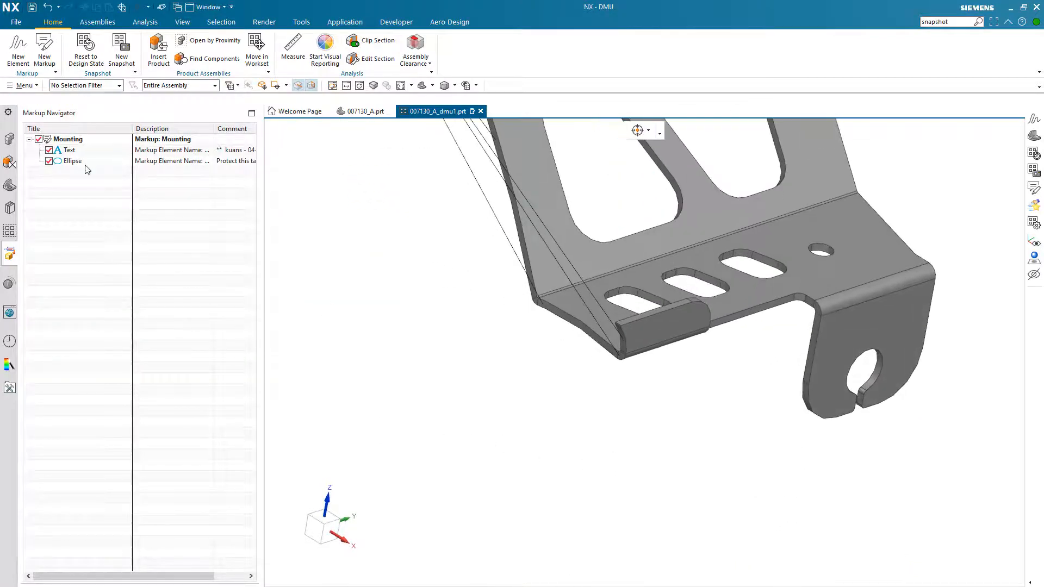
{"action": "right_click", "coordinate": [67, 138]}
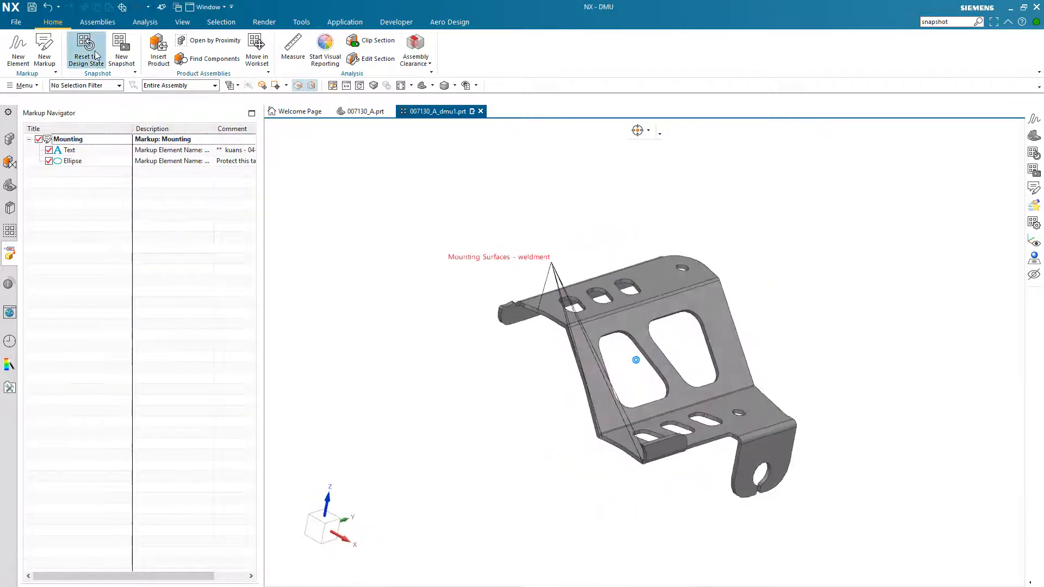
Step: Create a second markup named 'front view' of the bracket seen from the front
{"action": "left_click", "coordinate": [44, 50]}
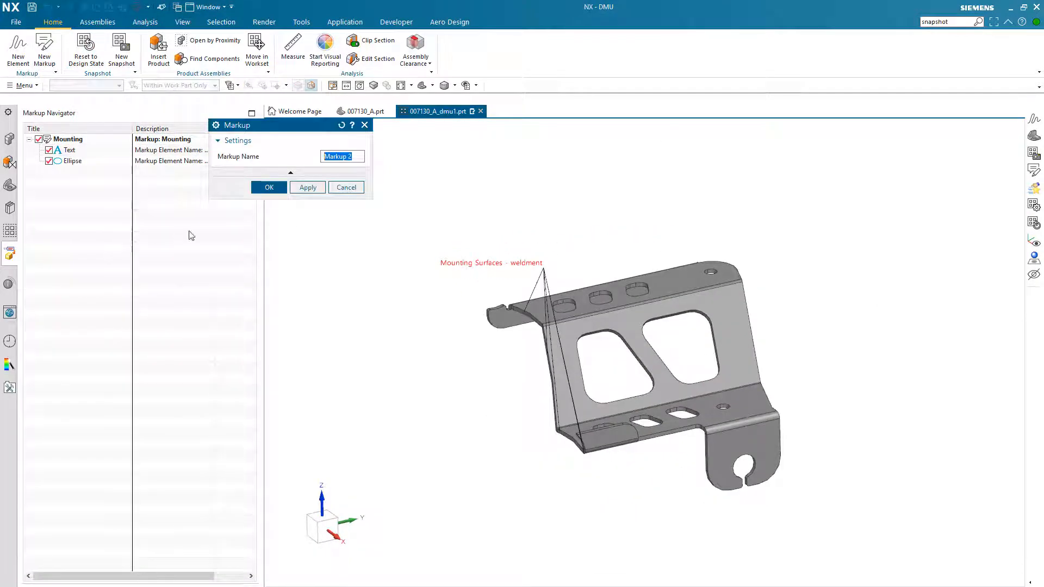
{"action": "mouse_move", "coordinate": [326, 526]}
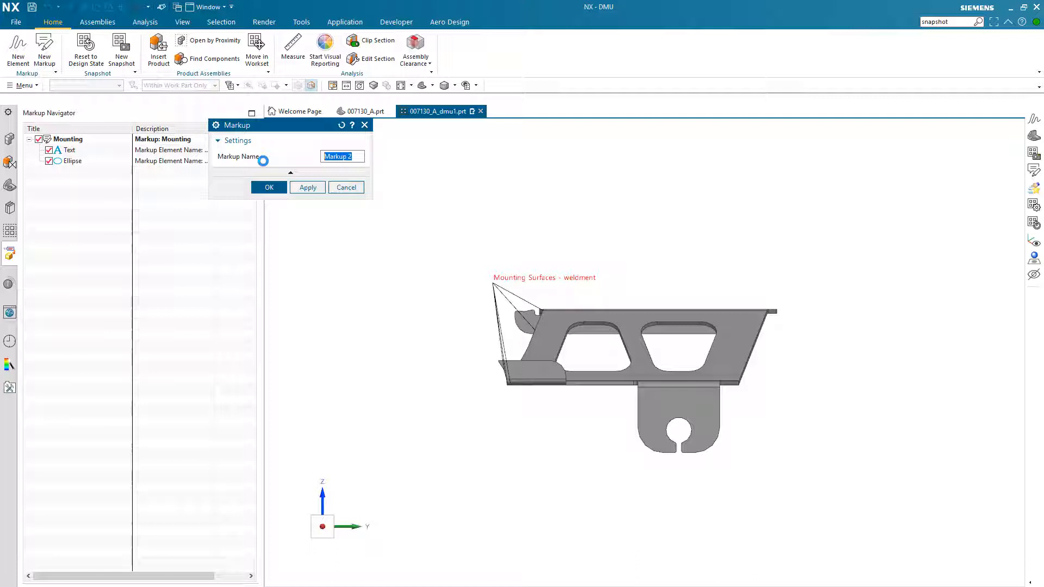
{"action": "type", "text": "front vie"}
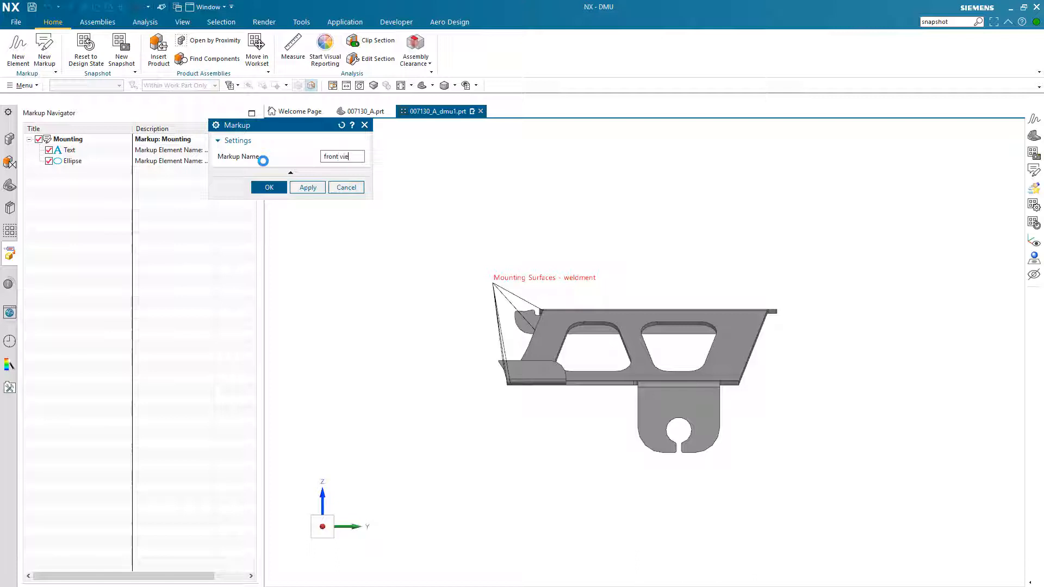
{"action": "left_click", "coordinate": [268, 187]}
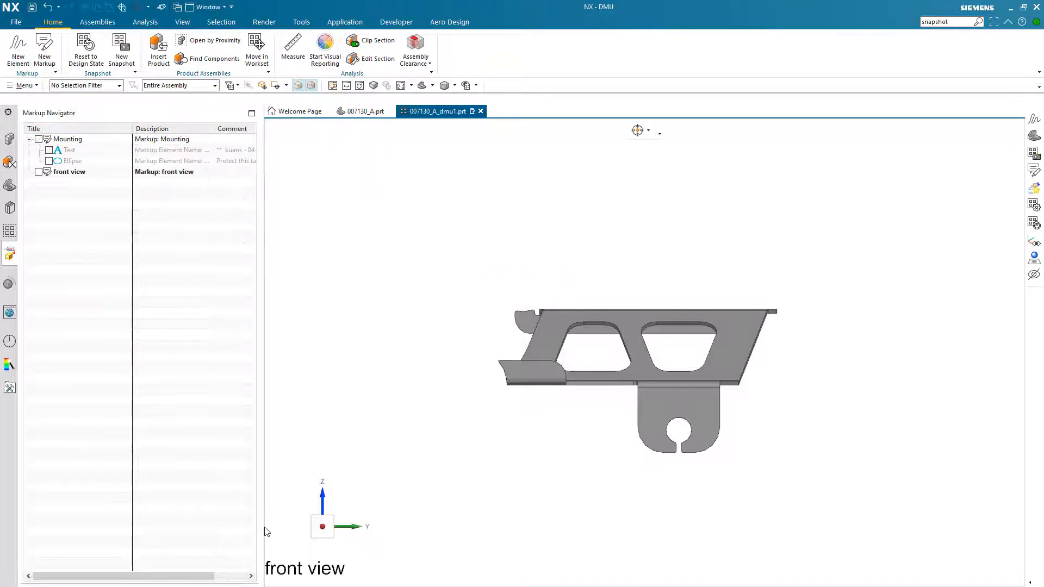
{"action": "left_click", "coordinate": [39, 138]}
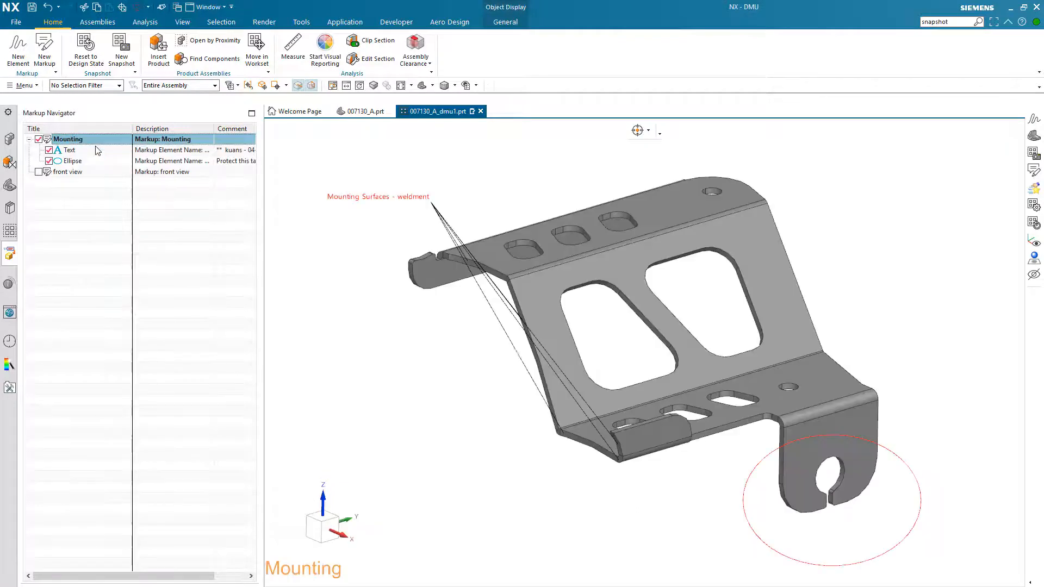
{"action": "left_click", "coordinate": [73, 161]}
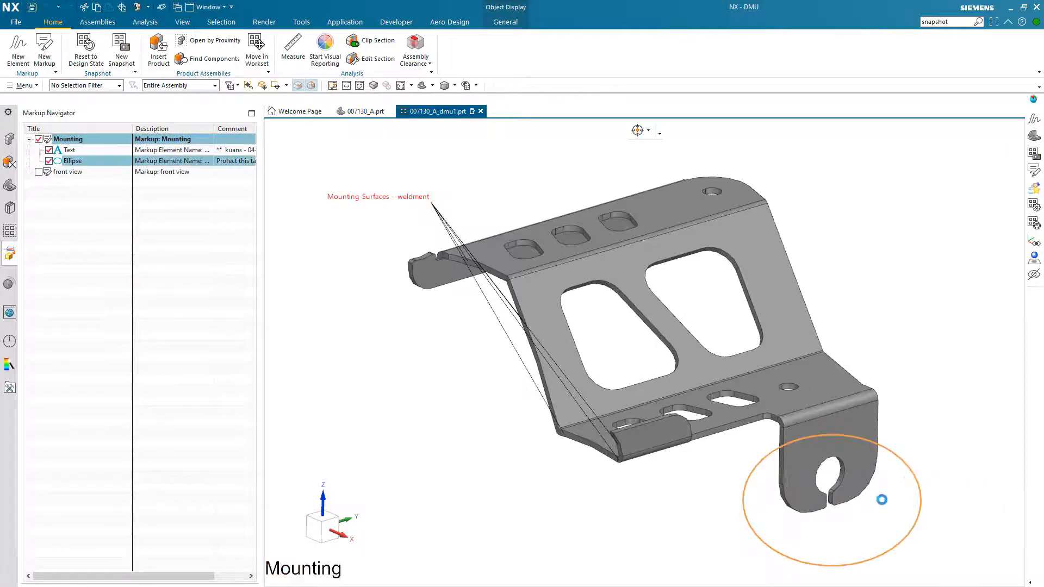
{"action": "double_click", "coordinate": [71, 161]}
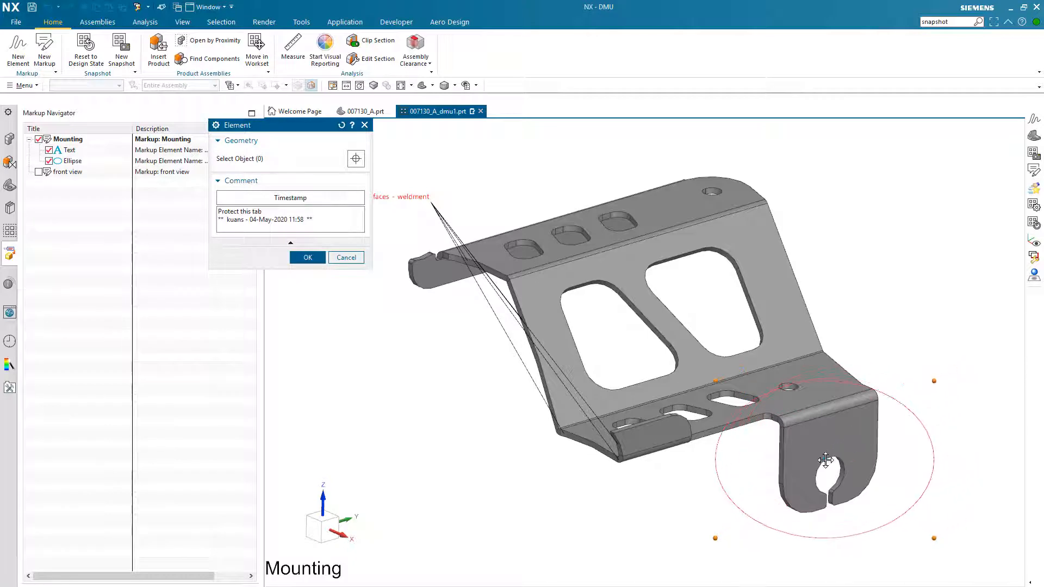
{"action": "left_click", "coordinate": [307, 258]}
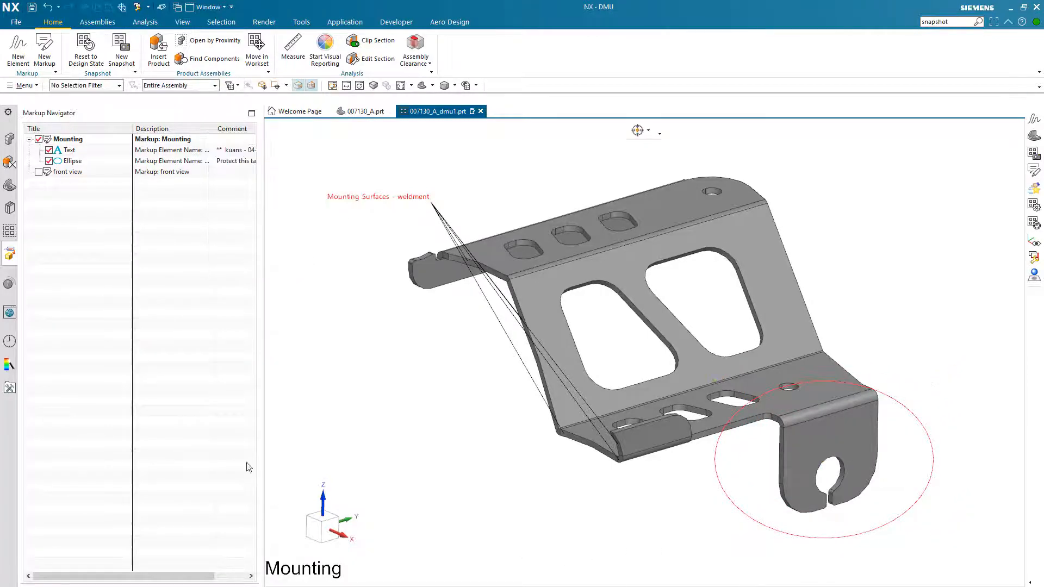
{"action": "left_click", "coordinate": [67, 172]}
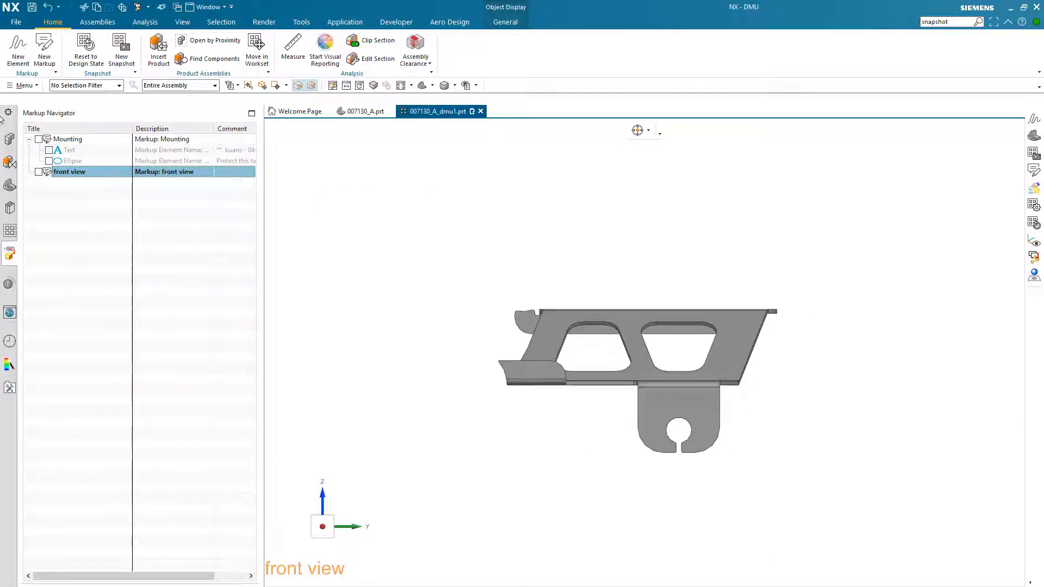
{"action": "mouse_move", "coordinate": [610, 292]}
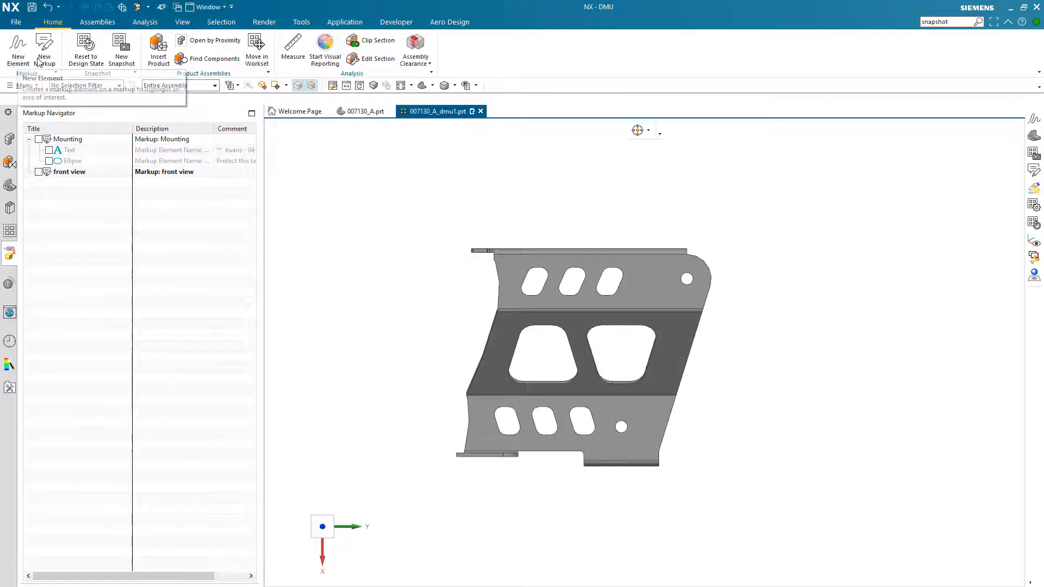
Step: Create a third markup named 'Hole size'
{"action": "left_click", "coordinate": [43, 50]}
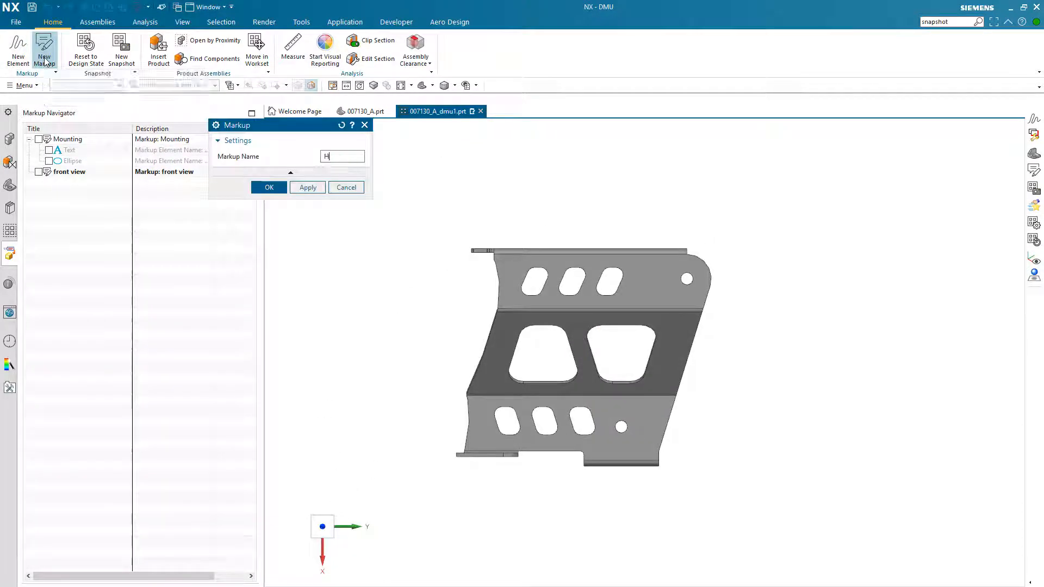
{"action": "type", "text": "Hole size"}
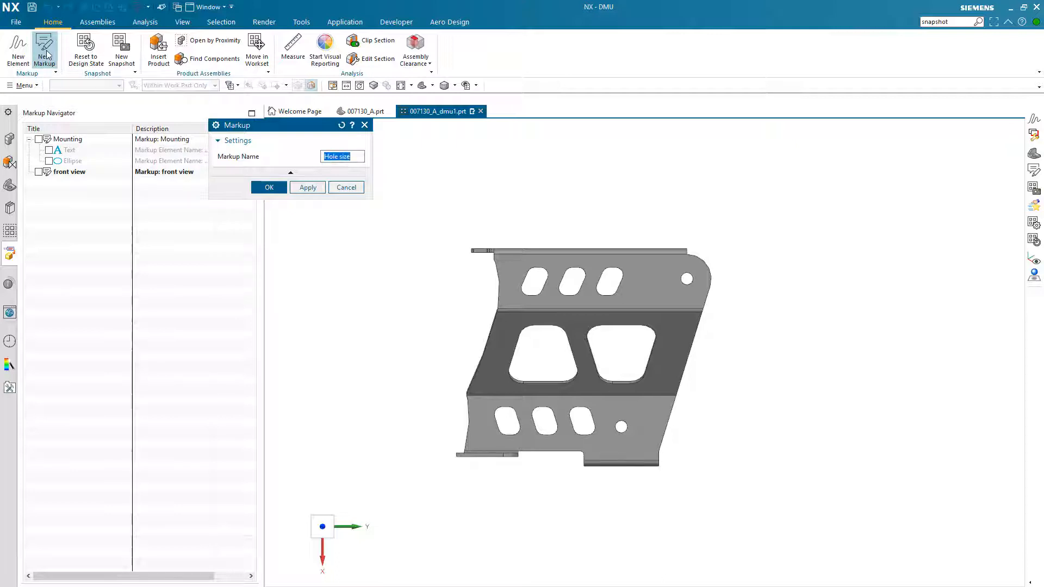
{"action": "left_click", "coordinate": [268, 186]}
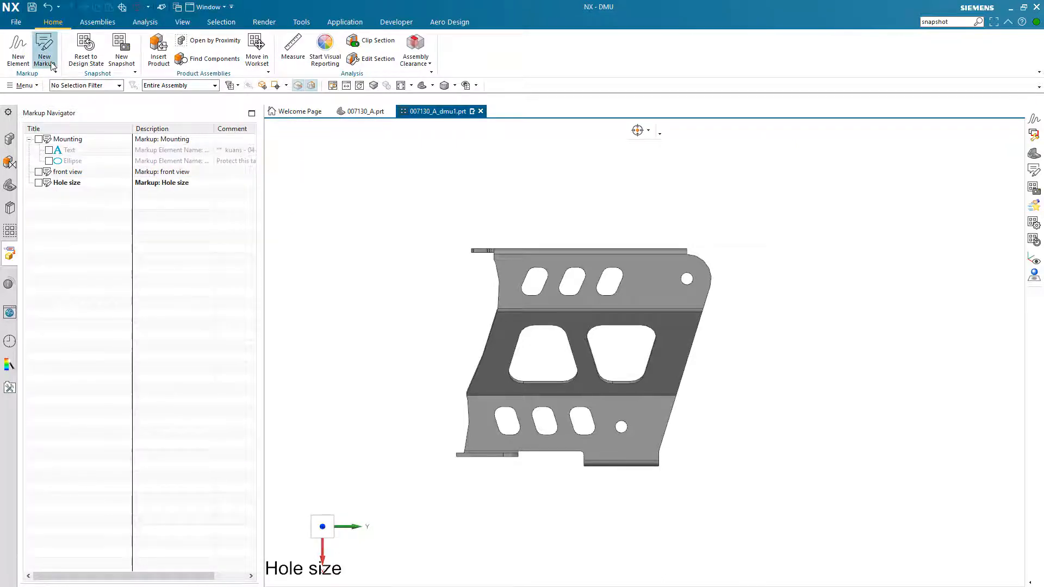
Step: Add a SAME SIZE HOLES text label with leaders to the two small round holes
{"action": "left_click", "coordinate": [16, 50]}
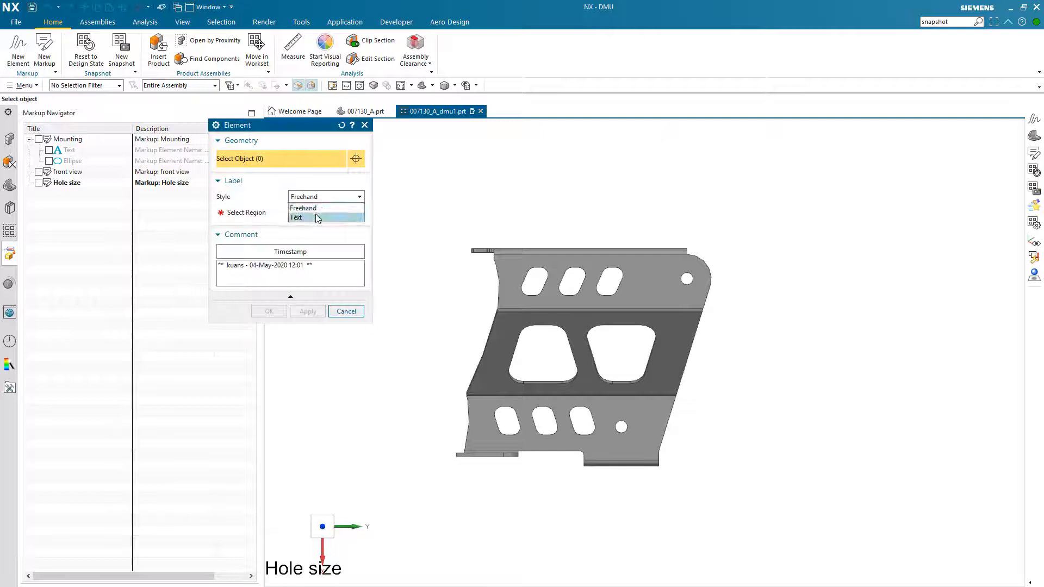
{"action": "left_click", "coordinate": [296, 218]}
{"action": "type", "text": "SAME SIZE HOLES"}
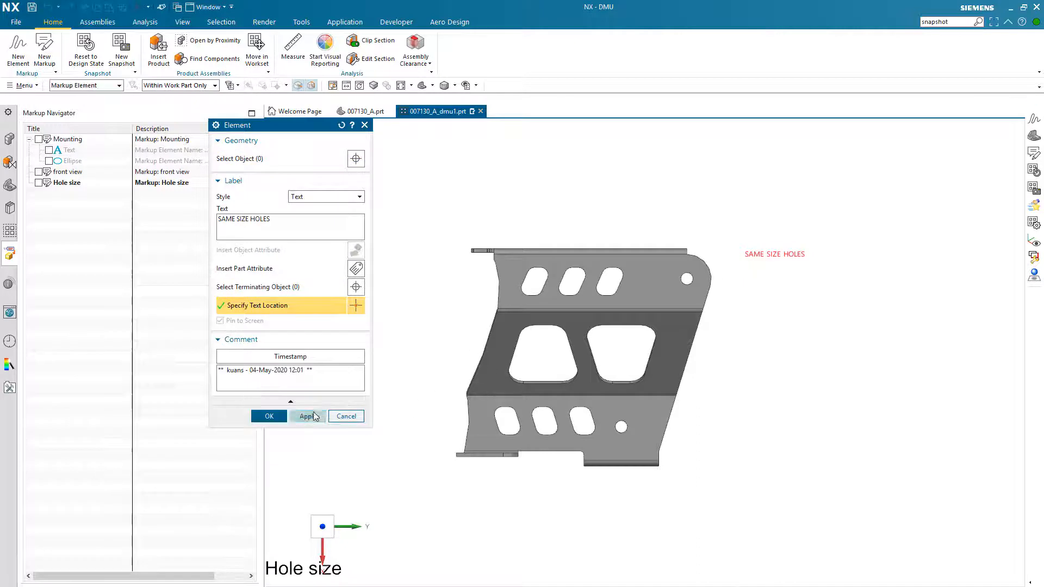
{"action": "left_click", "coordinate": [307, 416]}
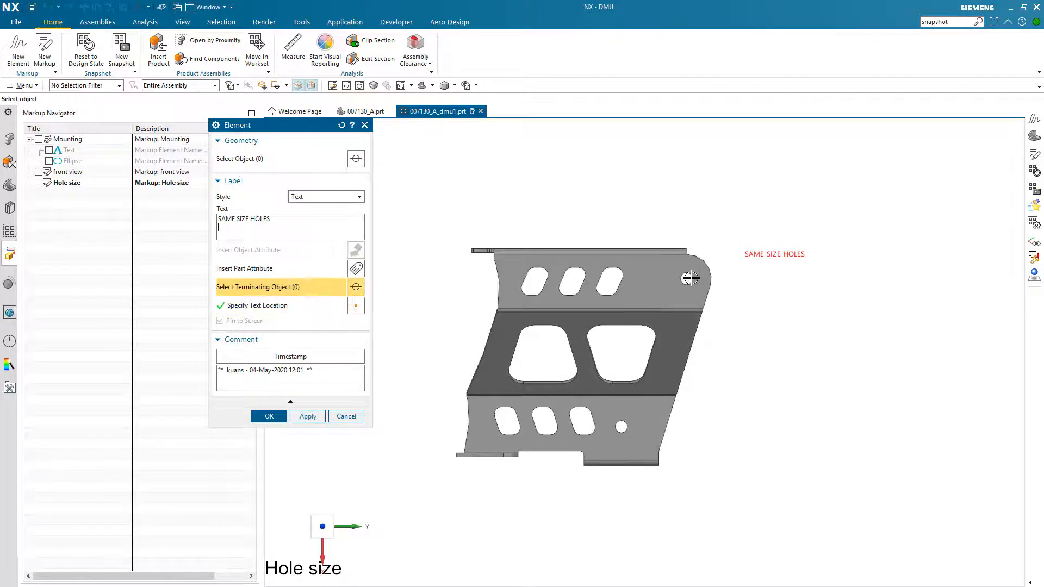
{"action": "scroll", "scroll_direction": "up", "scroll_amount": 3}
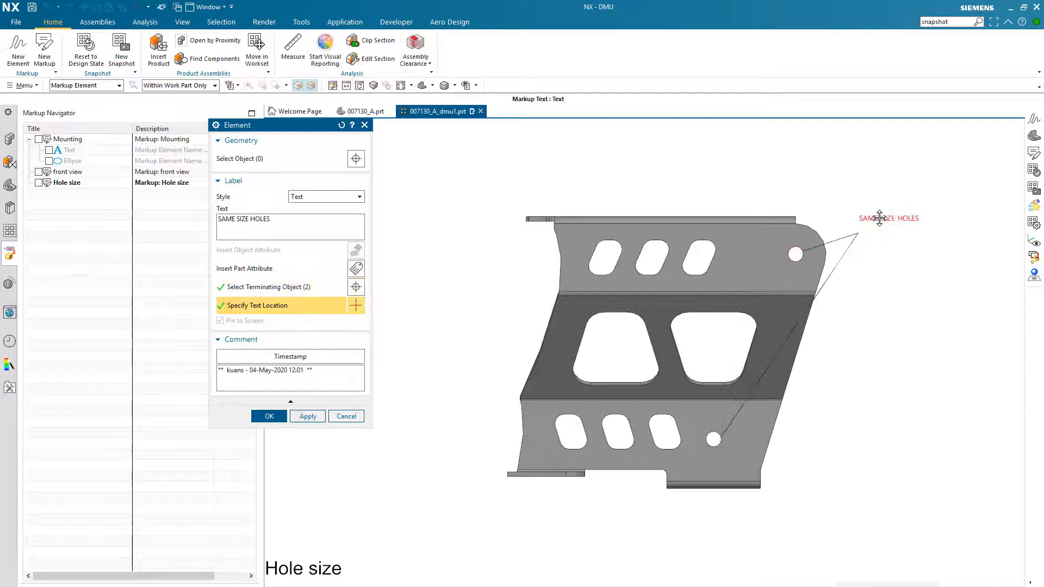
{"action": "left_click", "coordinate": [269, 415]}
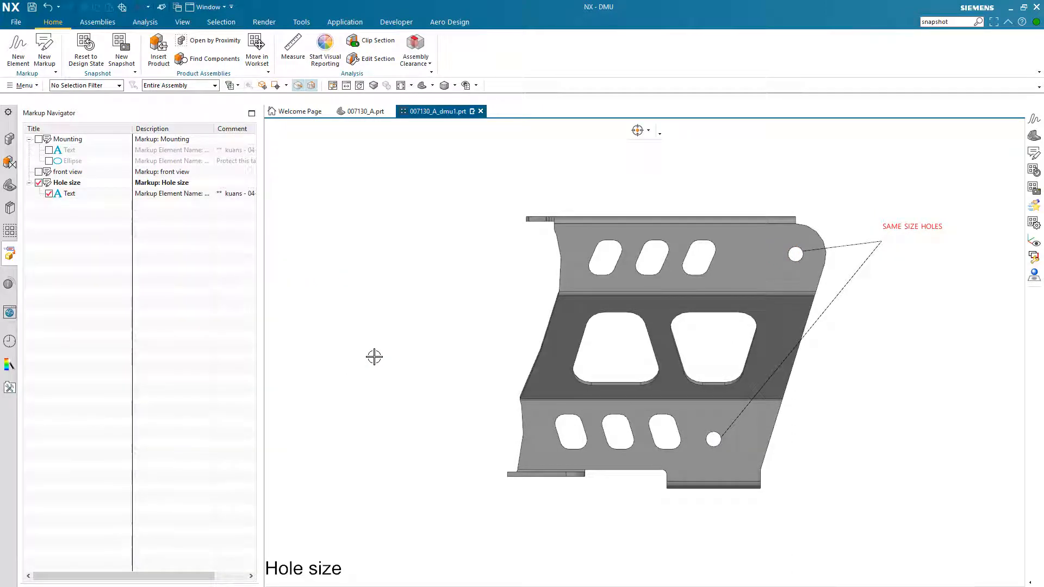
{"action": "right_click", "coordinate": [66, 138]}
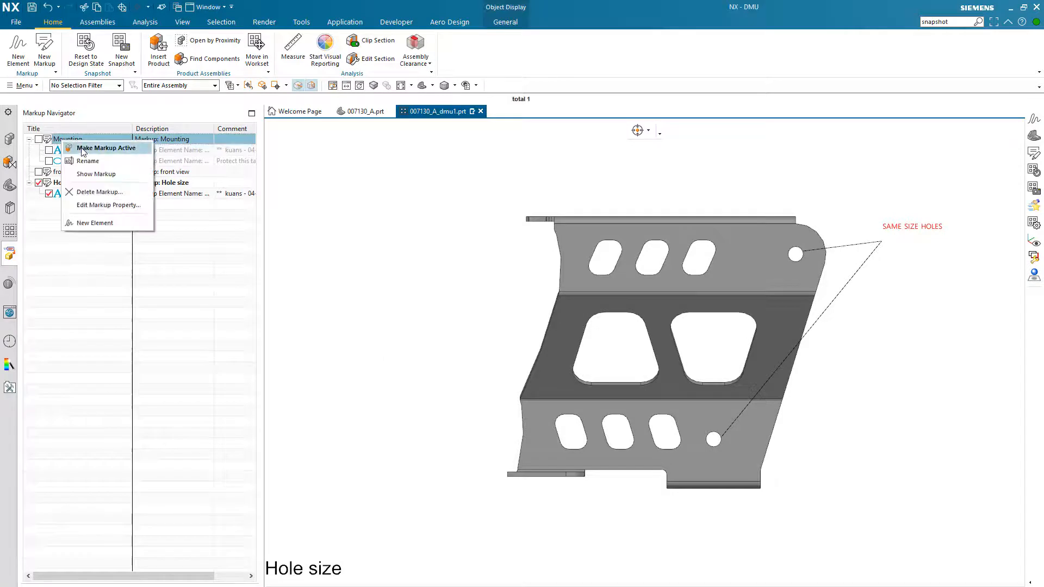
{"action": "left_click", "coordinate": [108, 148]}
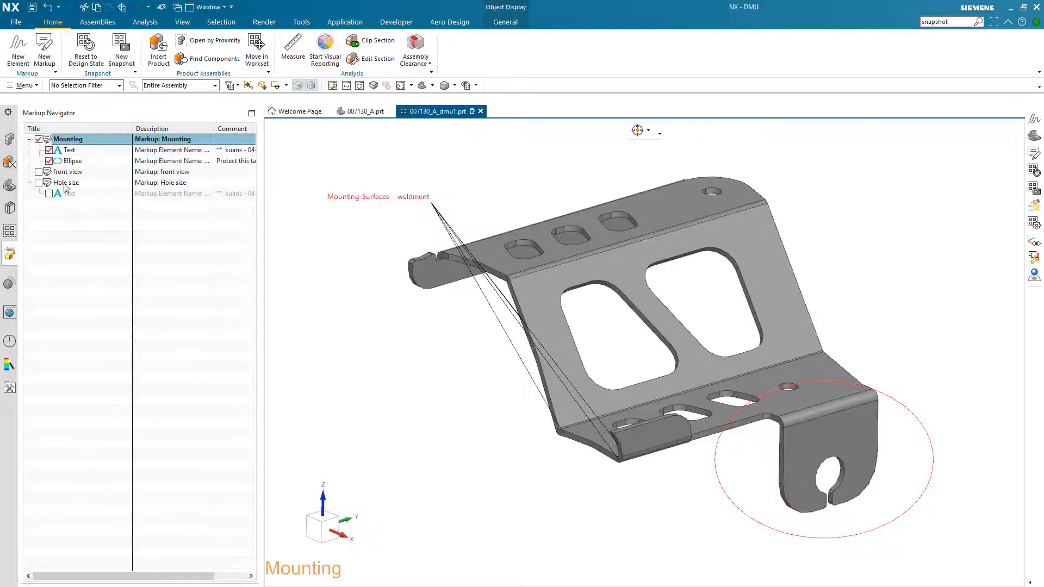
{"action": "left_click", "coordinate": [67, 182]}
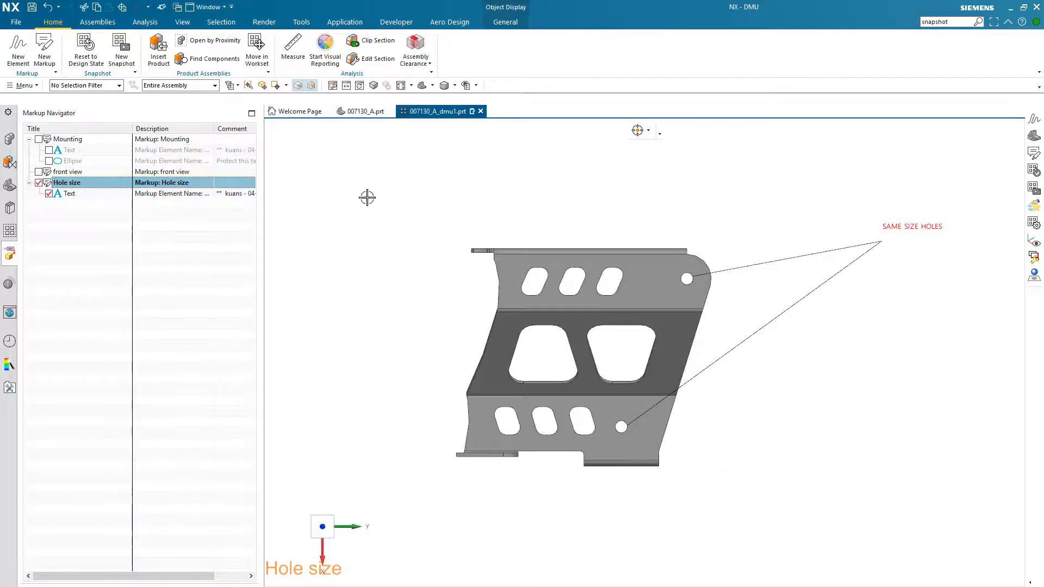
{"action": "mouse_move", "coordinate": [194, 154]}
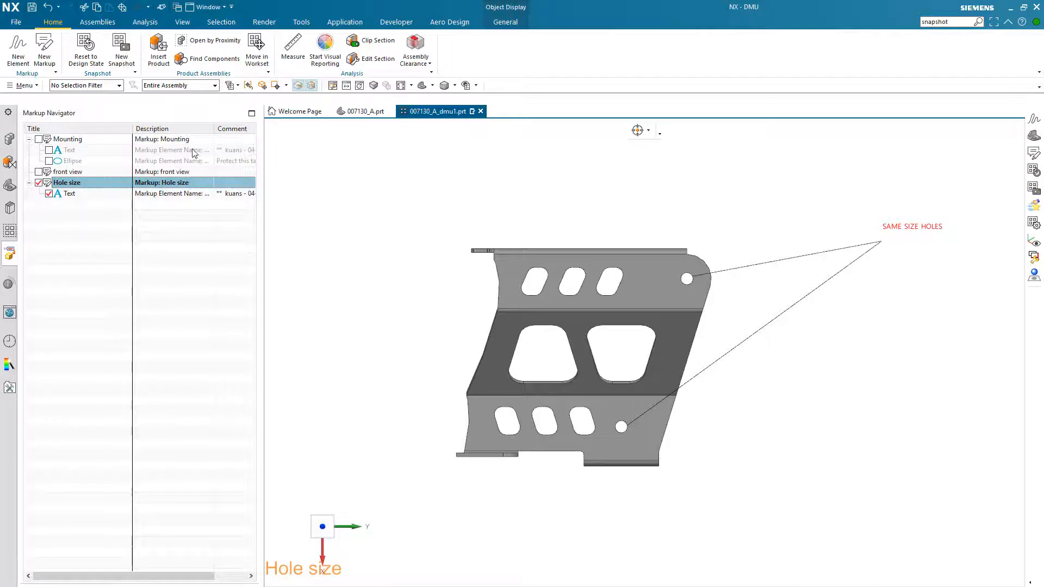
Step: Add a freehand rectangle region around the three upper slots in Hole size
{"action": "double_click", "coordinate": [70, 193]}
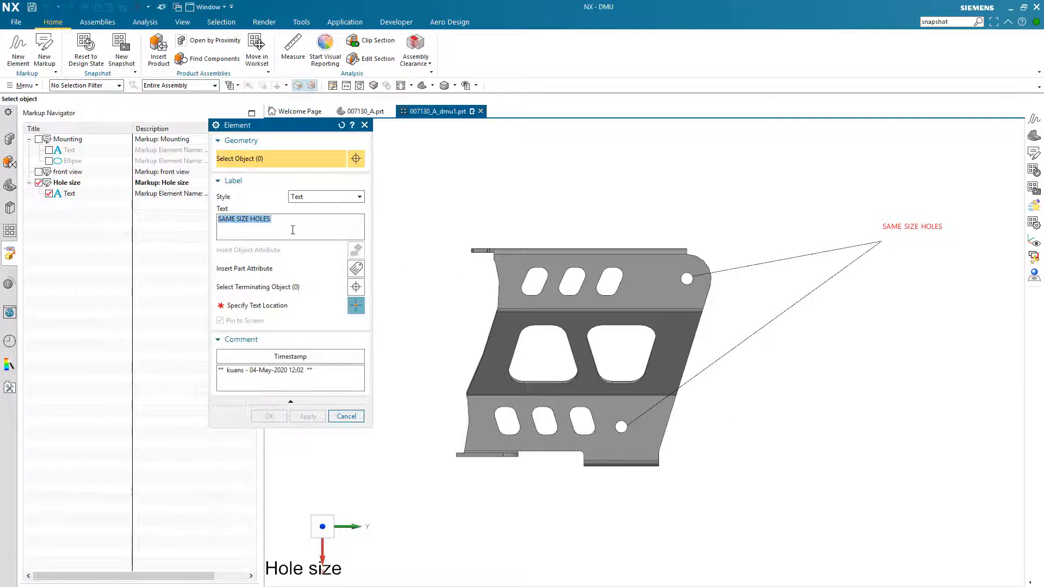
{"action": "left_click", "coordinate": [357, 196]}
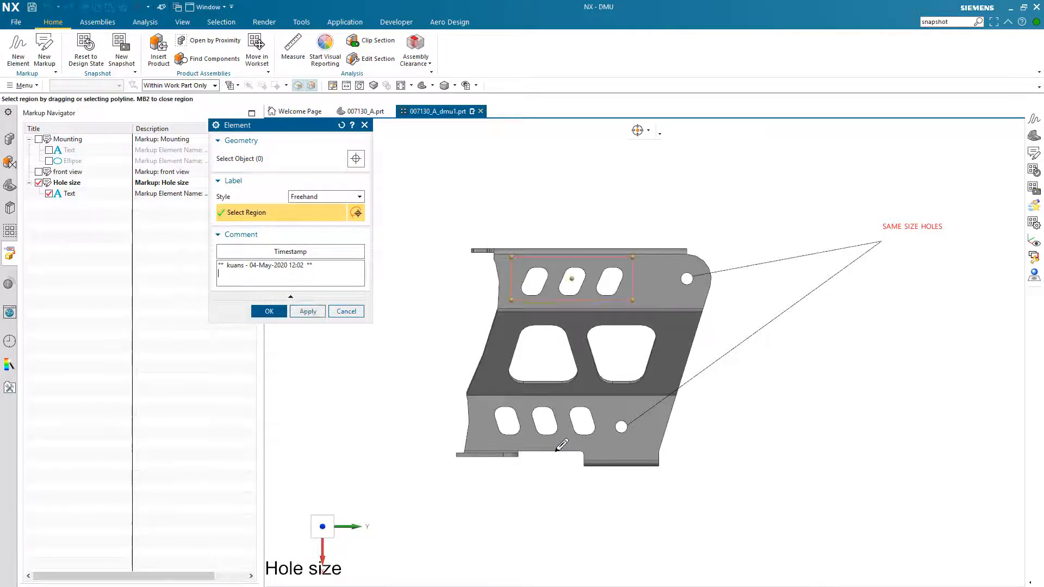
{"action": "left_click", "coordinate": [325, 196]}
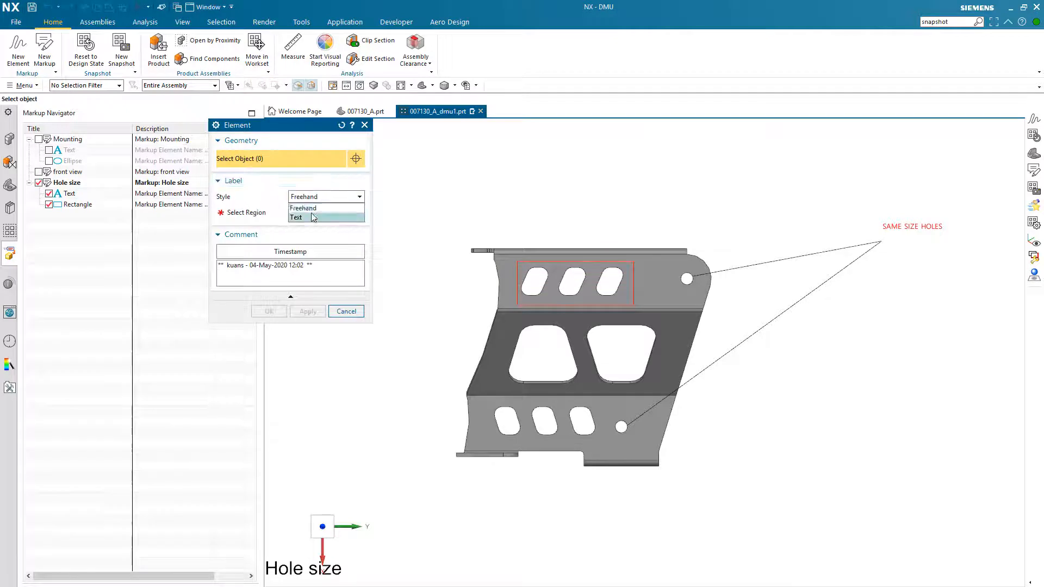
Step: Add a PATTERN SHAPE text label above the bracket with leaders to the three upper slots
{"action": "left_click", "coordinate": [297, 218]}
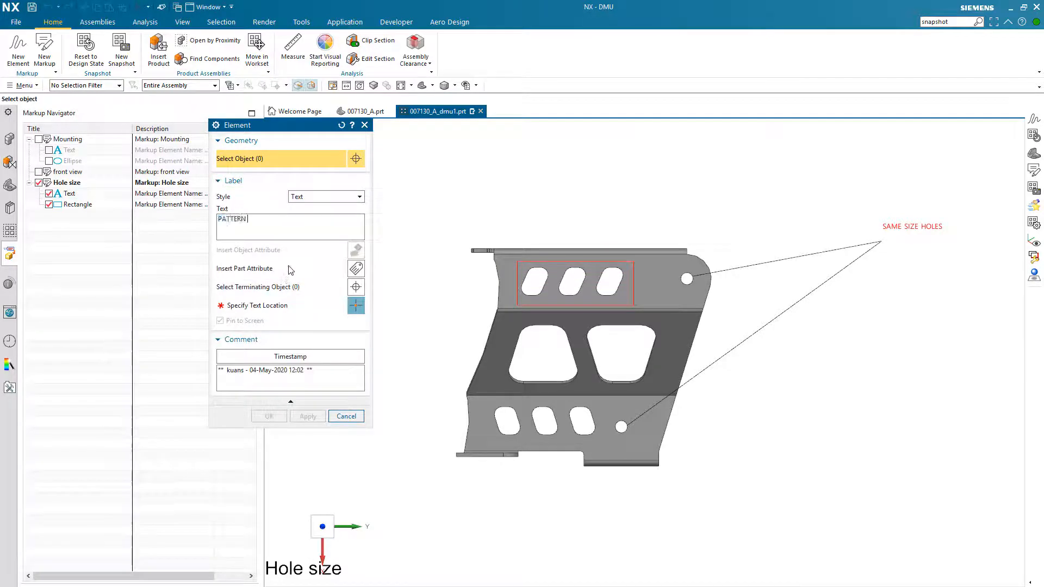
{"action": "type", "text": "SHAPE"}
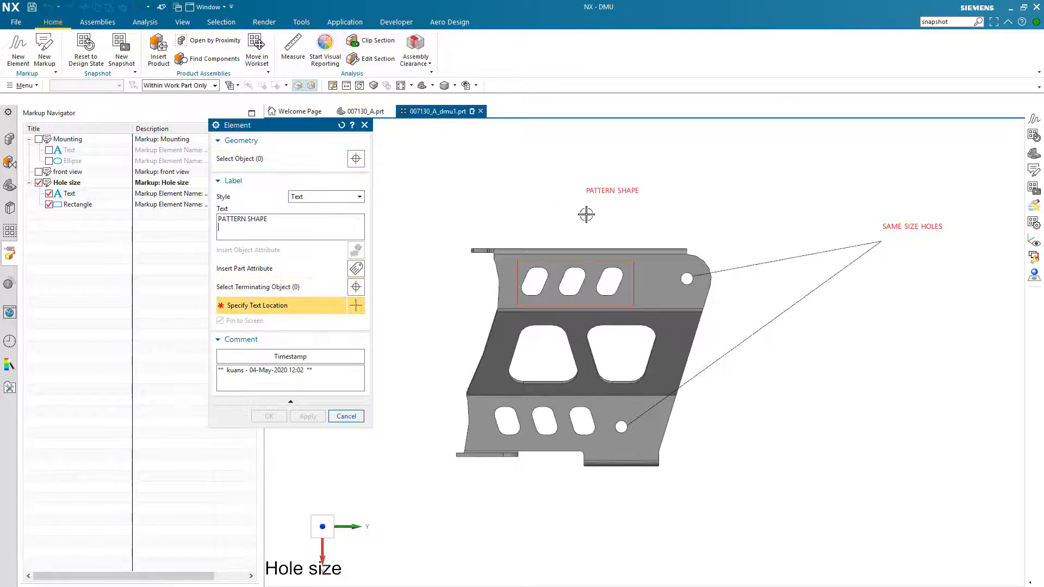
{"action": "left_click", "coordinate": [586, 259]}
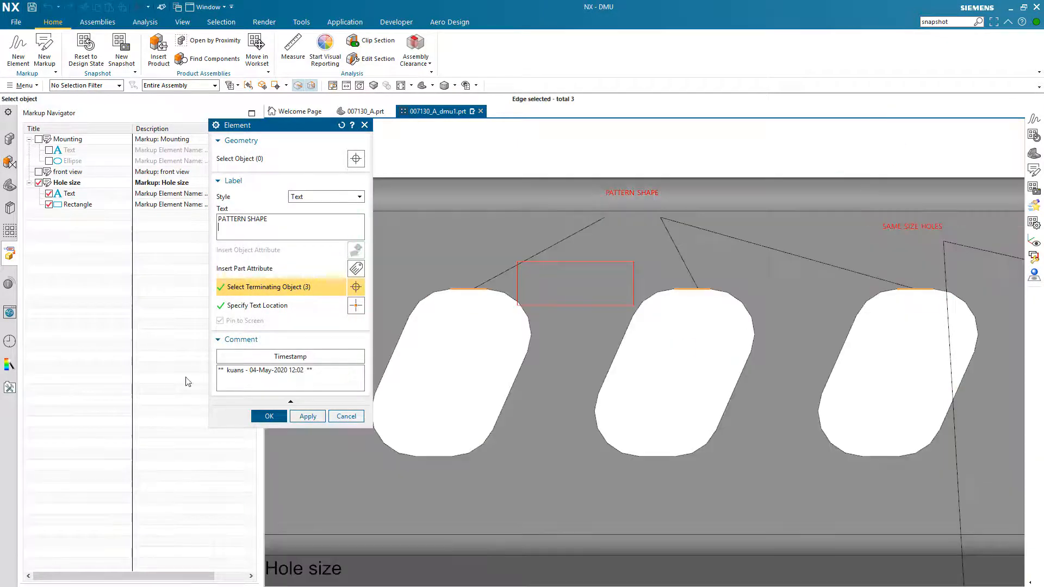
{"action": "left_click", "coordinate": [268, 416]}
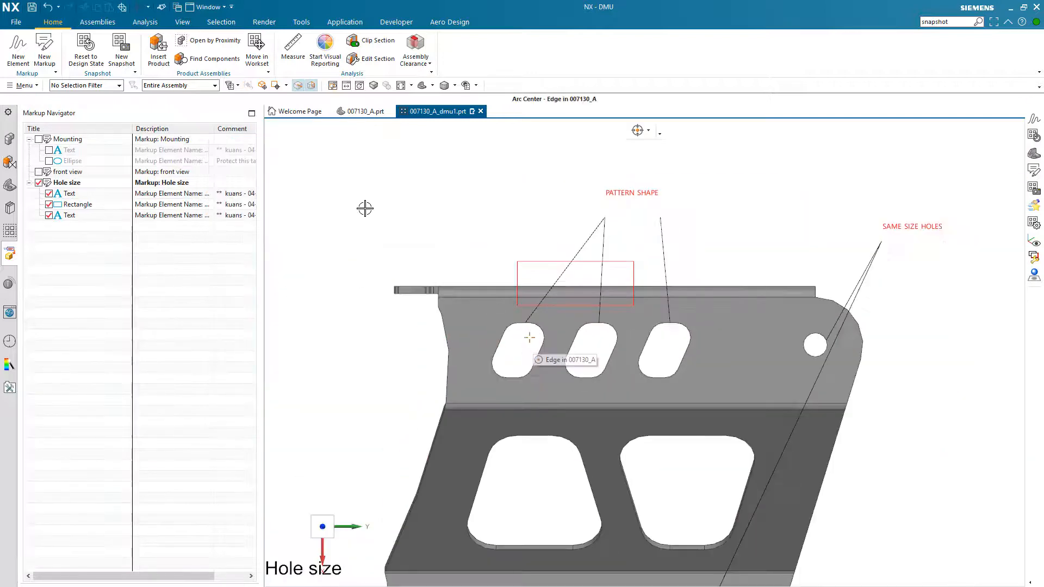
{"action": "left_click", "coordinate": [38, 138]}
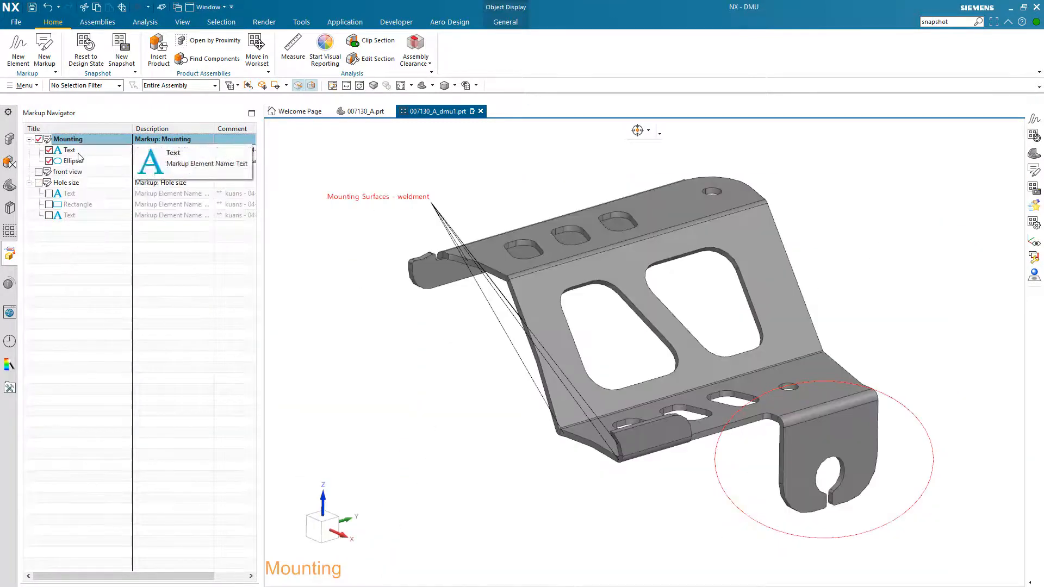
{"action": "left_click", "coordinate": [66, 183]}
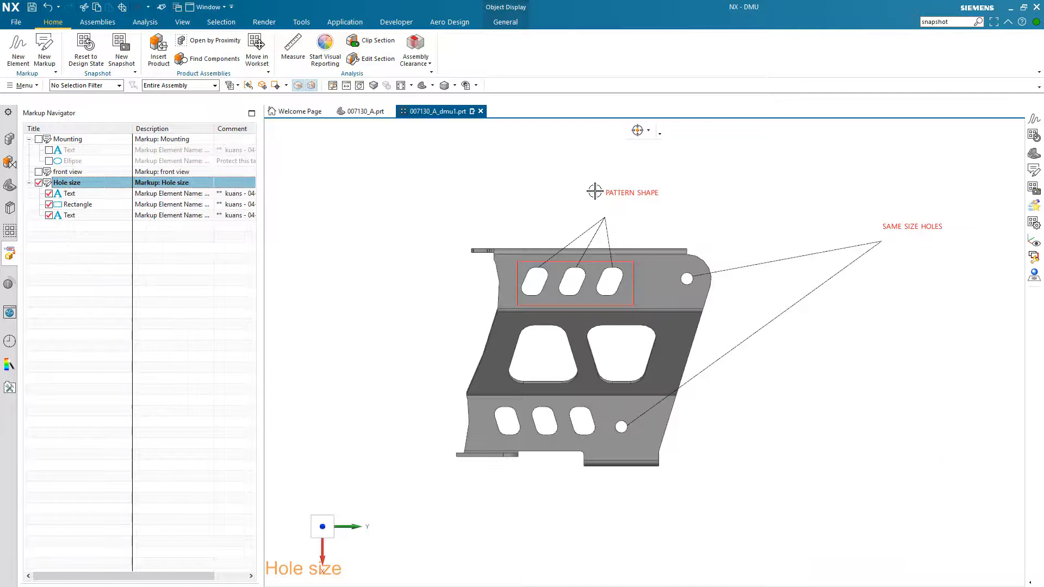